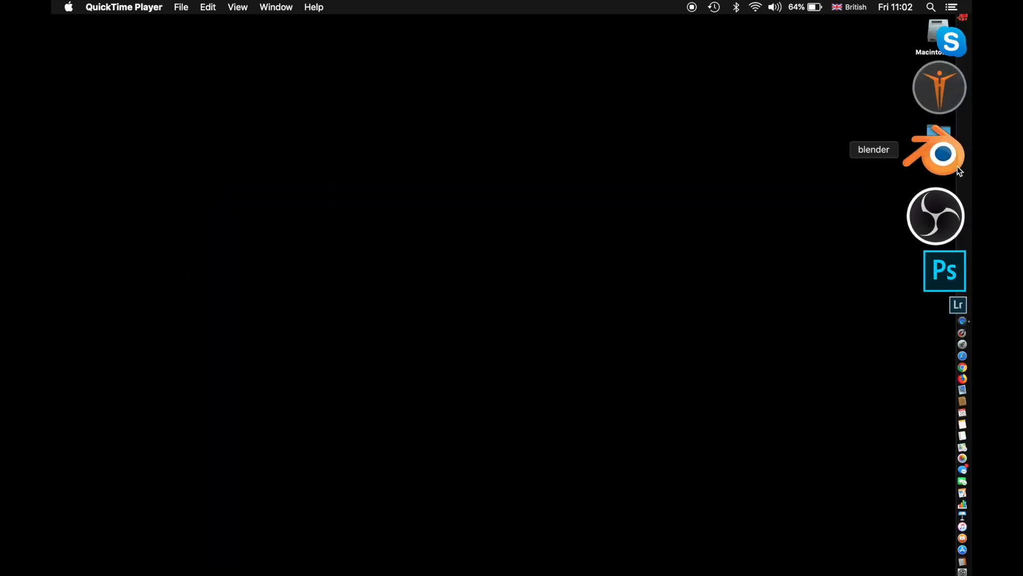
Launch Blender from the Dock and select the default camera for deletion.
left_click(935, 154)
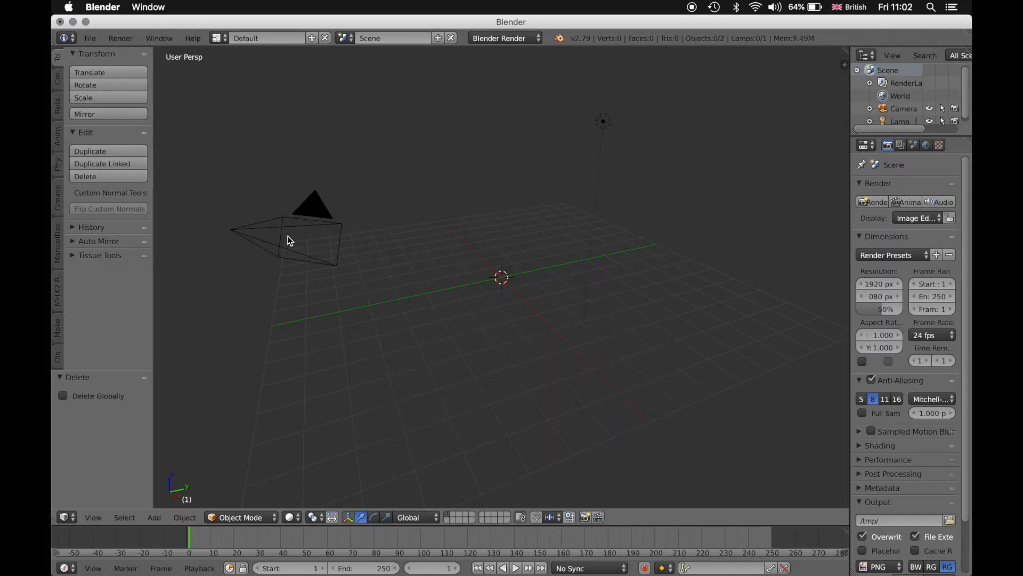
left_click(305, 237)
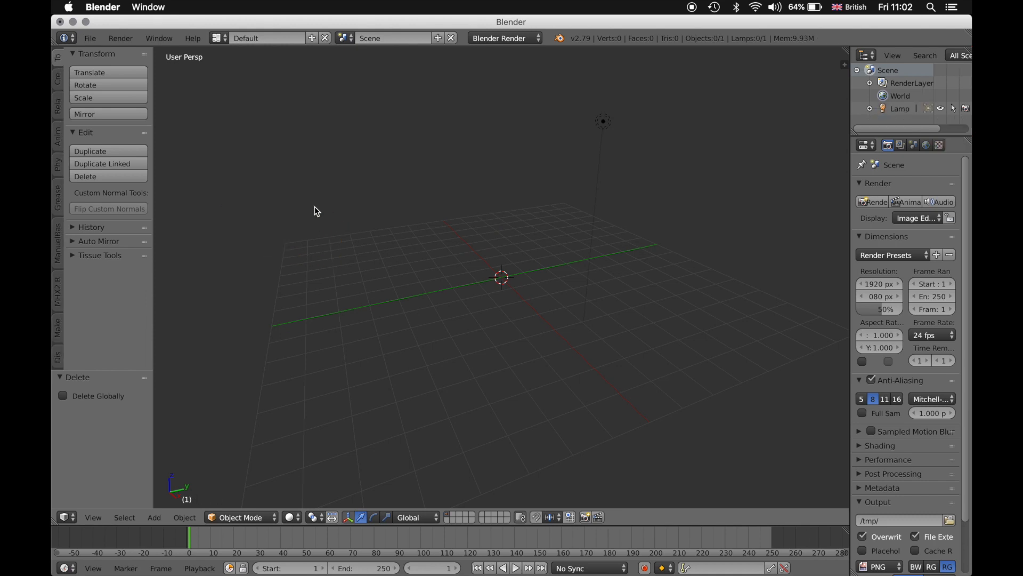
Import MakeHuman Test.mhx2 from the Export folder with the MakeHuman MHX2 importer.
left_click(89, 38)
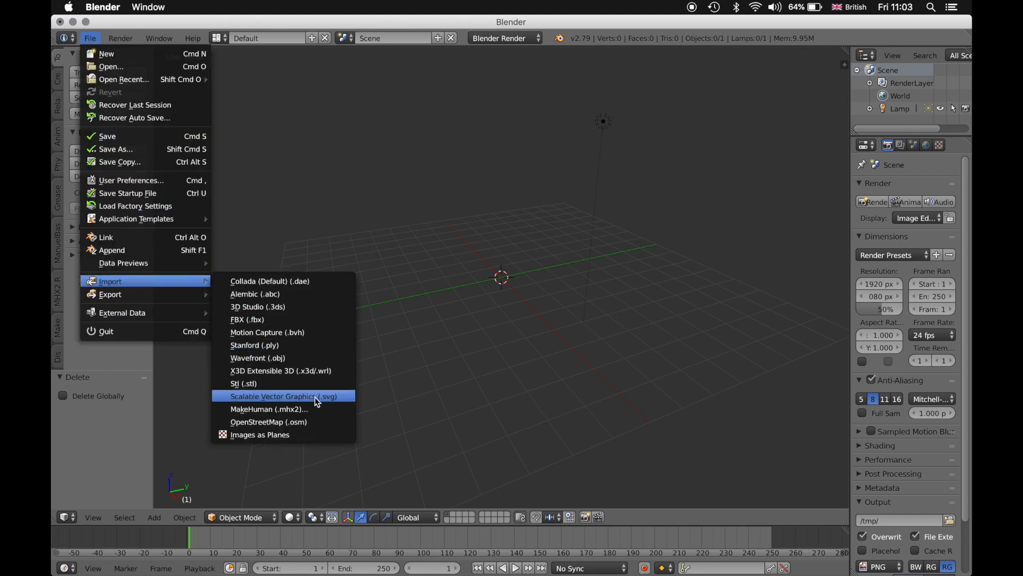
mouse_move(265, 409)
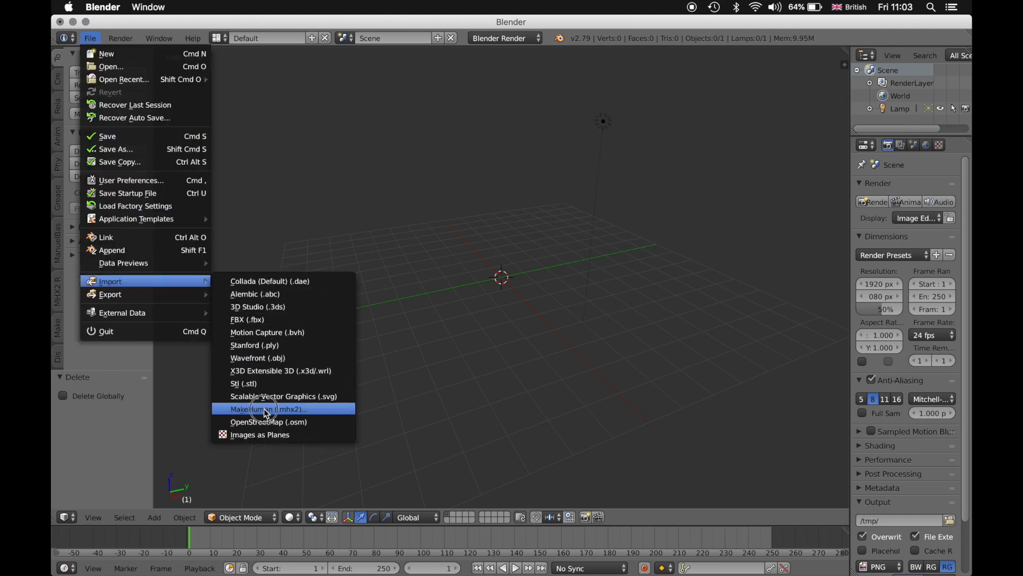
left_click(268, 409)
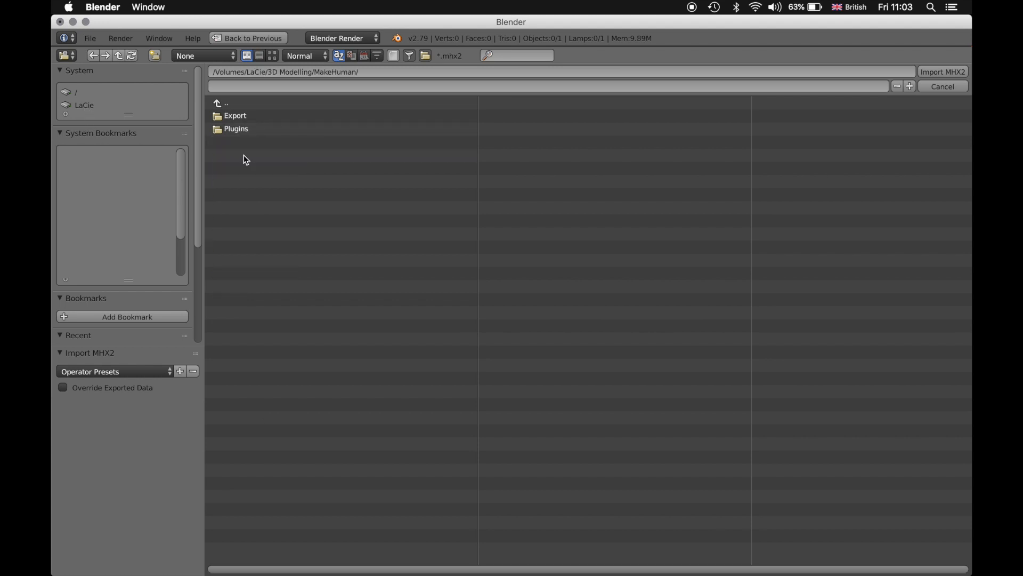
double_click(235, 116)
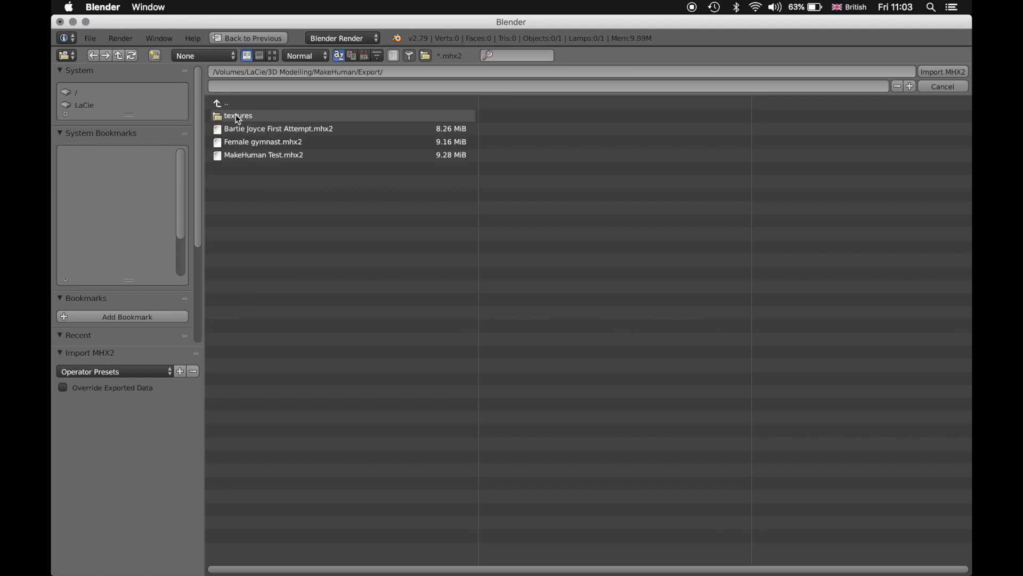
left_click(247, 155)
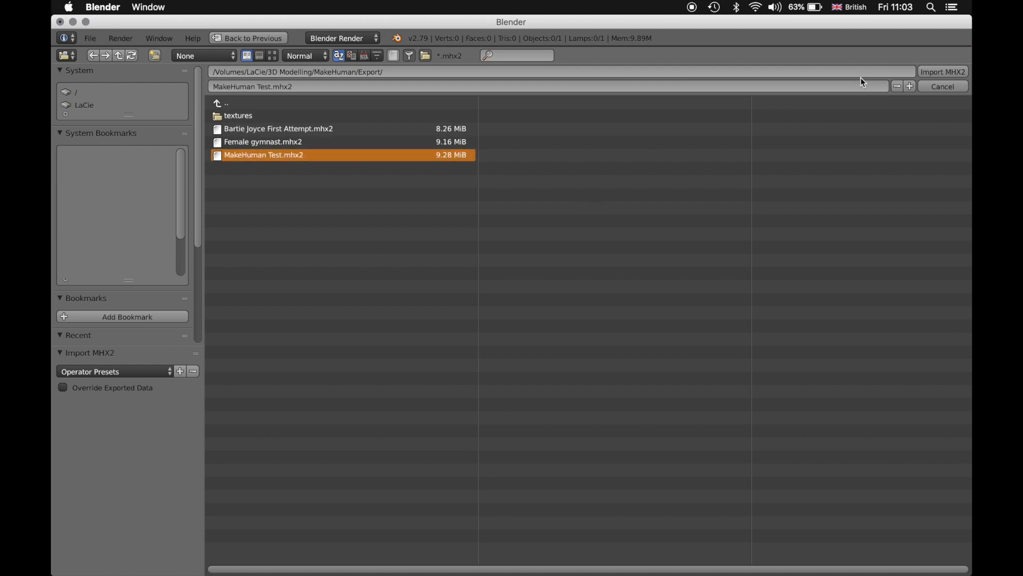
left_click(944, 72)
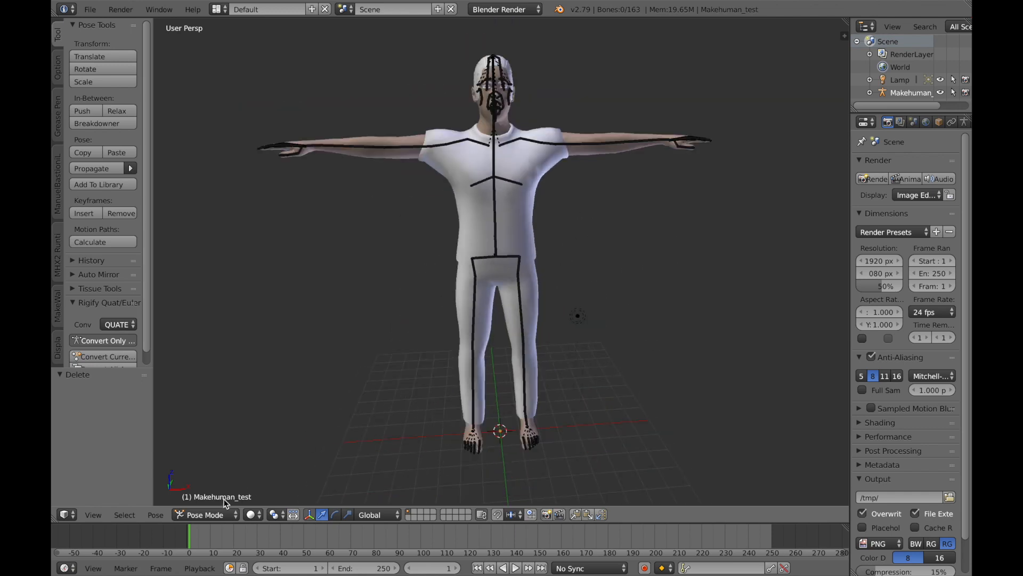
Switch the character from Pose Mode to Object Mode and orbit around it.
left_click(203, 514)
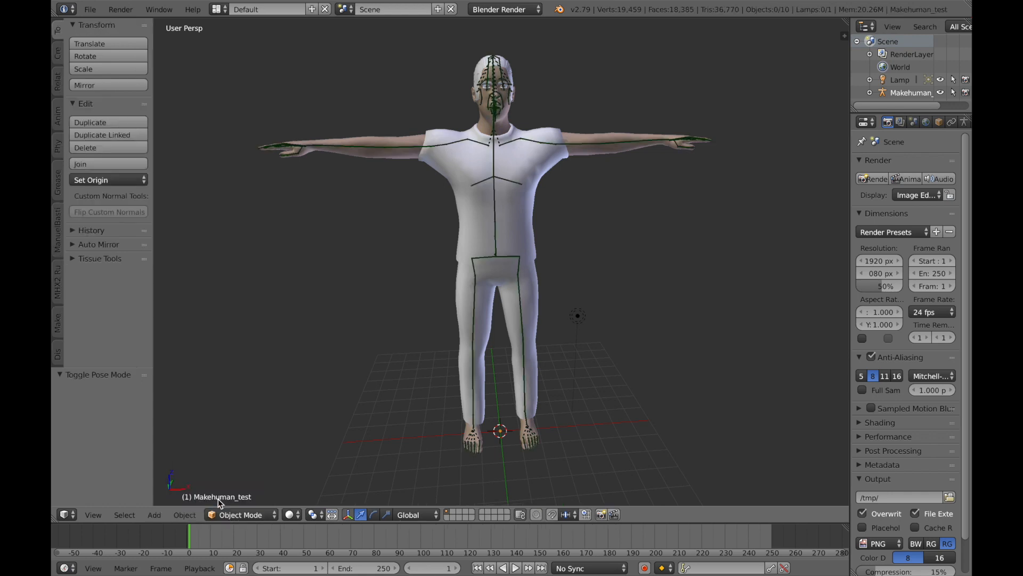
mouse_move(261, 442)
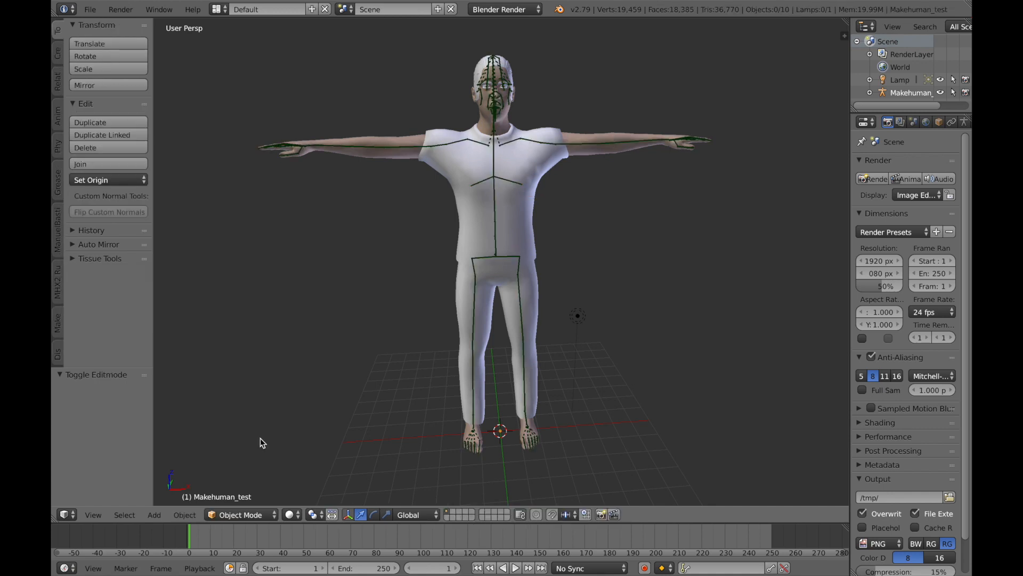
mouse_move(342, 266)
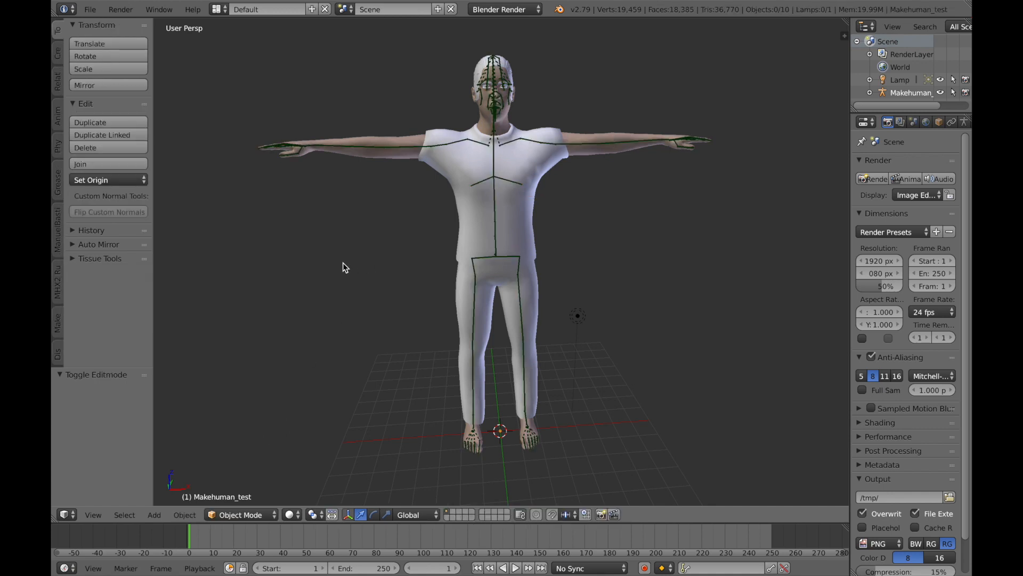
left_click_drag(345, 266, 372, 289)
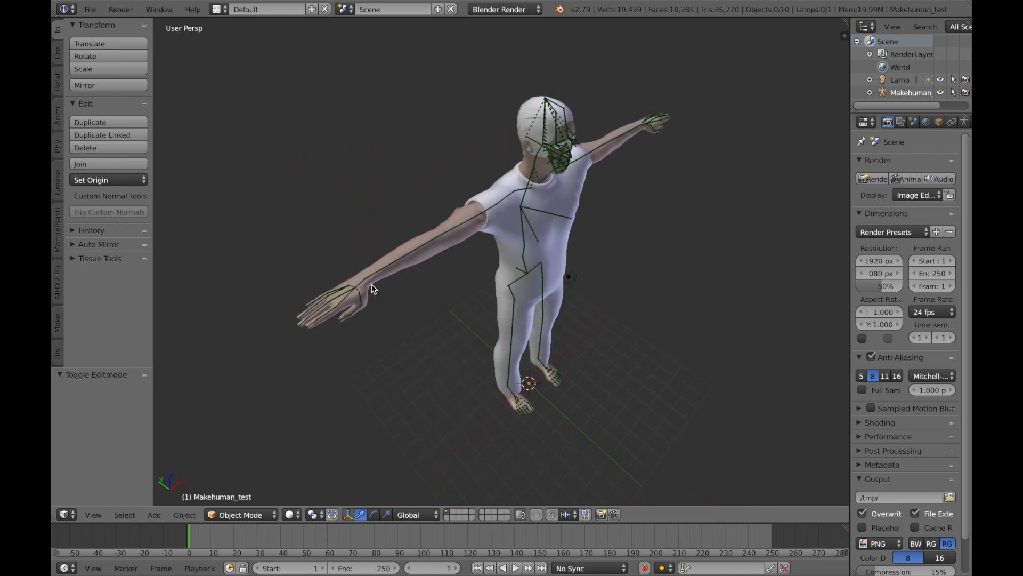
left_click_drag(372, 287, 326, 340)
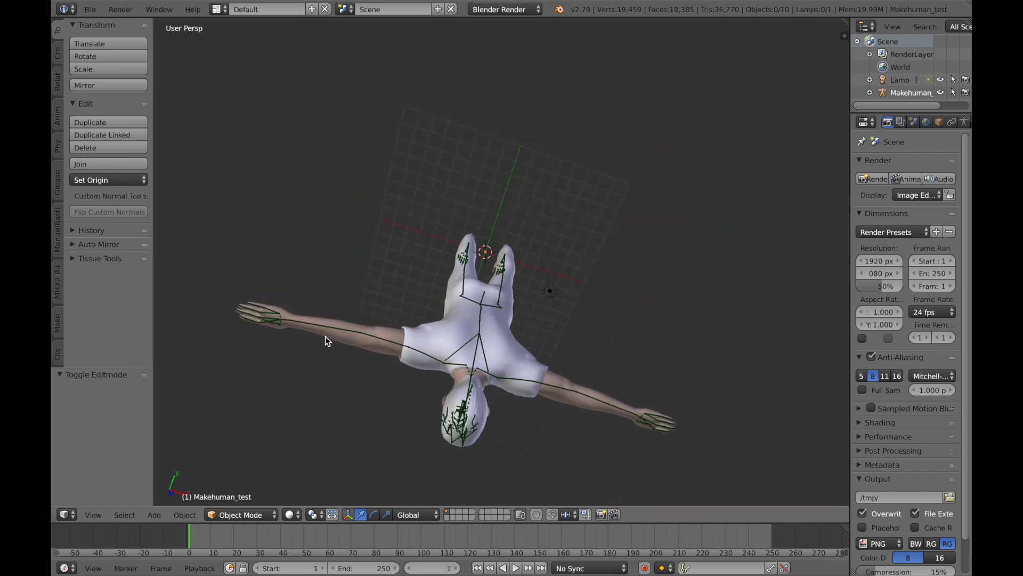
left_click_drag(326, 340, 319, 270)
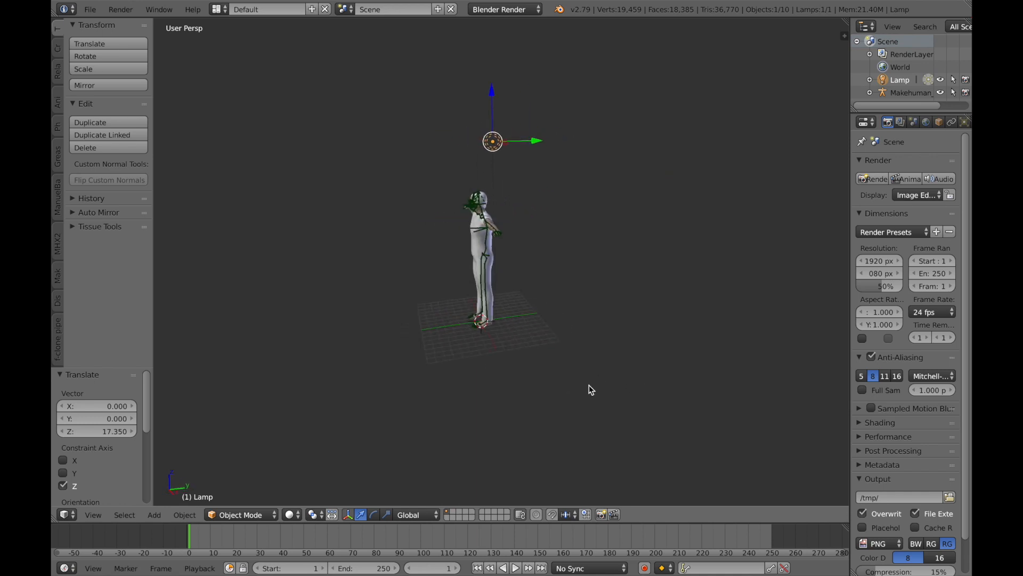
Move the lamp up along Z to about 22.8 units above the character.
left_click_drag(492, 142, 427, 135)
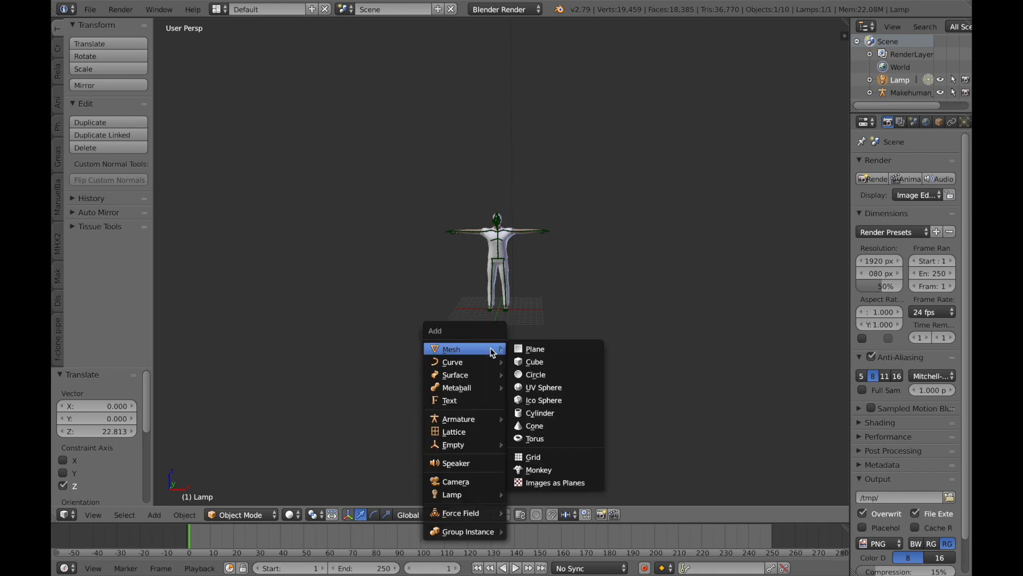
mouse_move(476, 481)
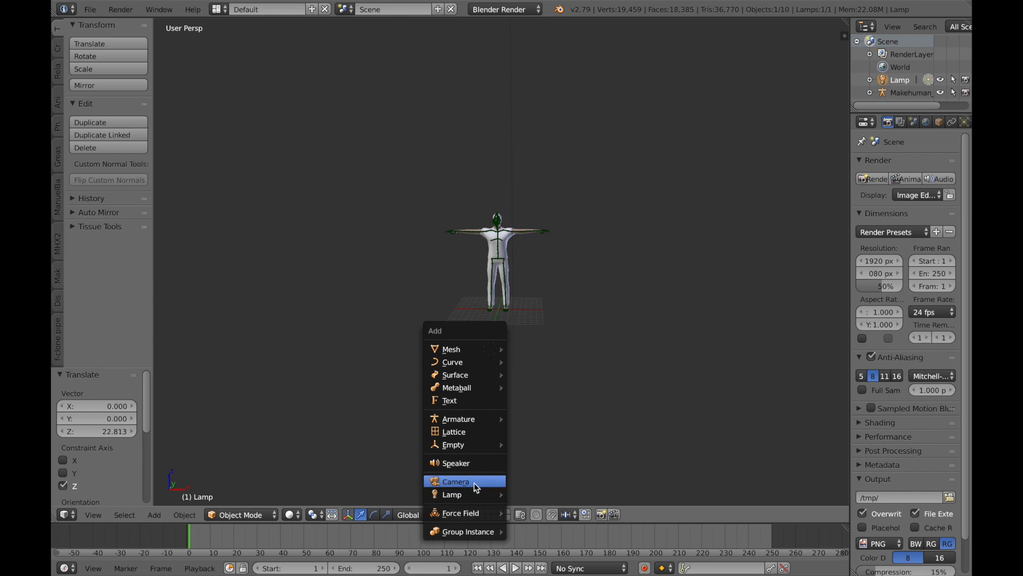
Add a new camera to the scene.
left_click(455, 481)
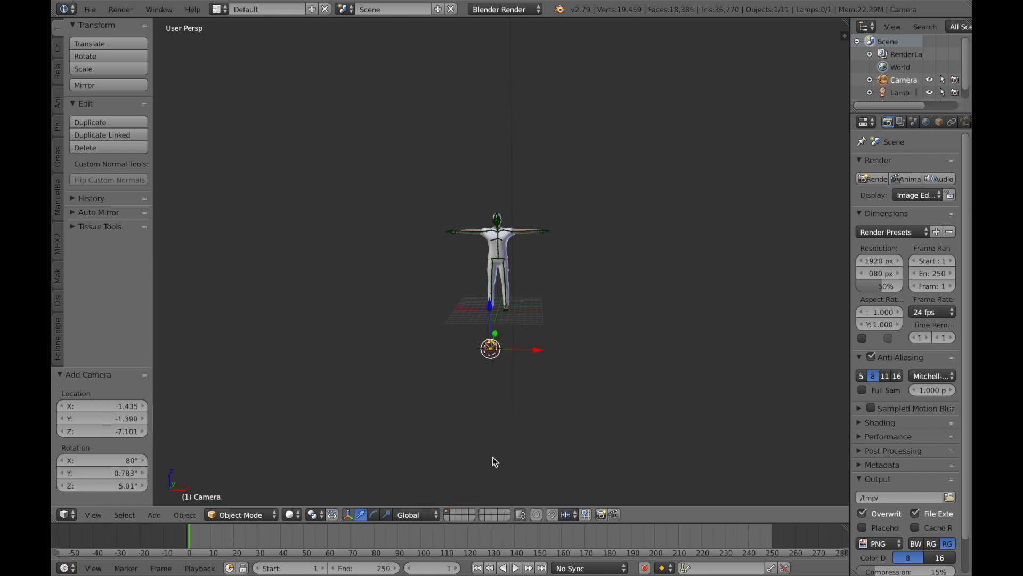
mouse_move(629, 317)
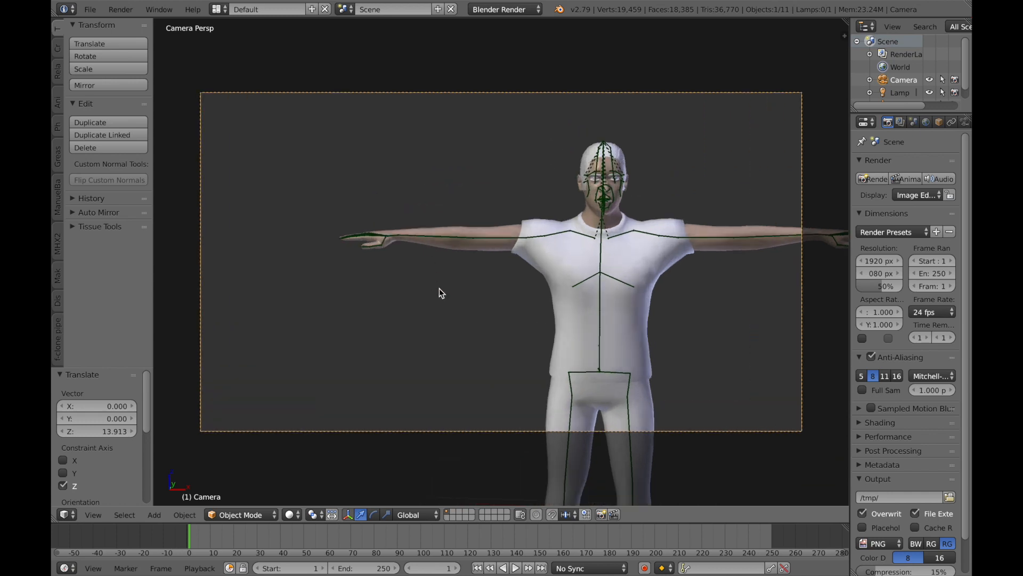
mouse_move(437, 294)
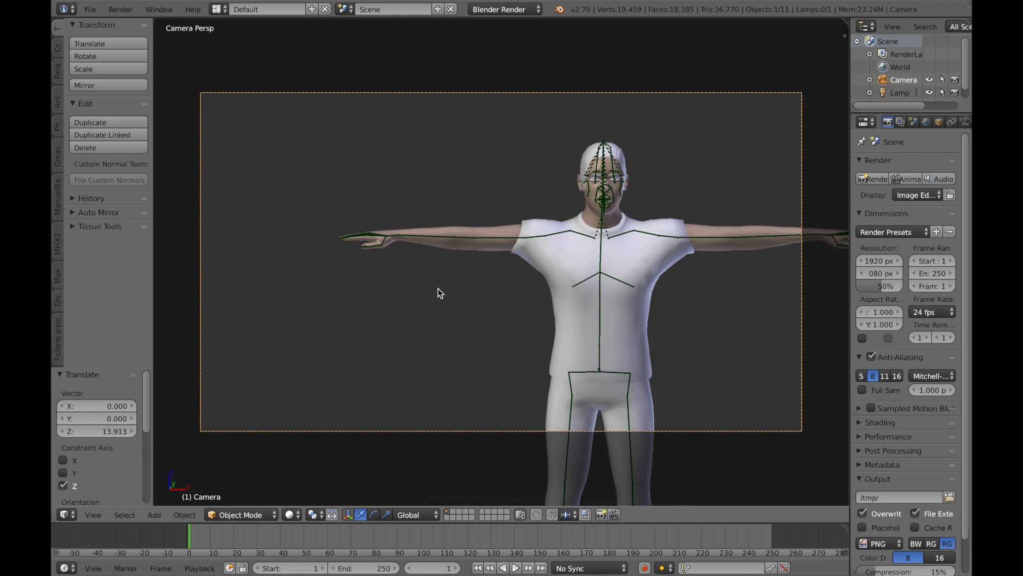
mouse_move(887, 295)
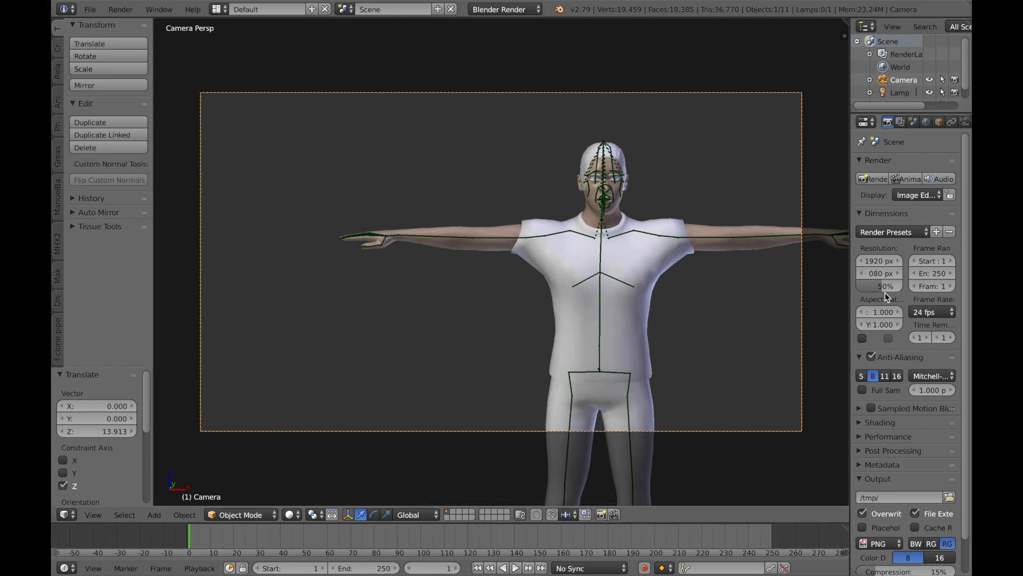
Set render resolution scale to 25%, expand Performance, and choose Cycles Render.
left_click(879, 286)
type("25")
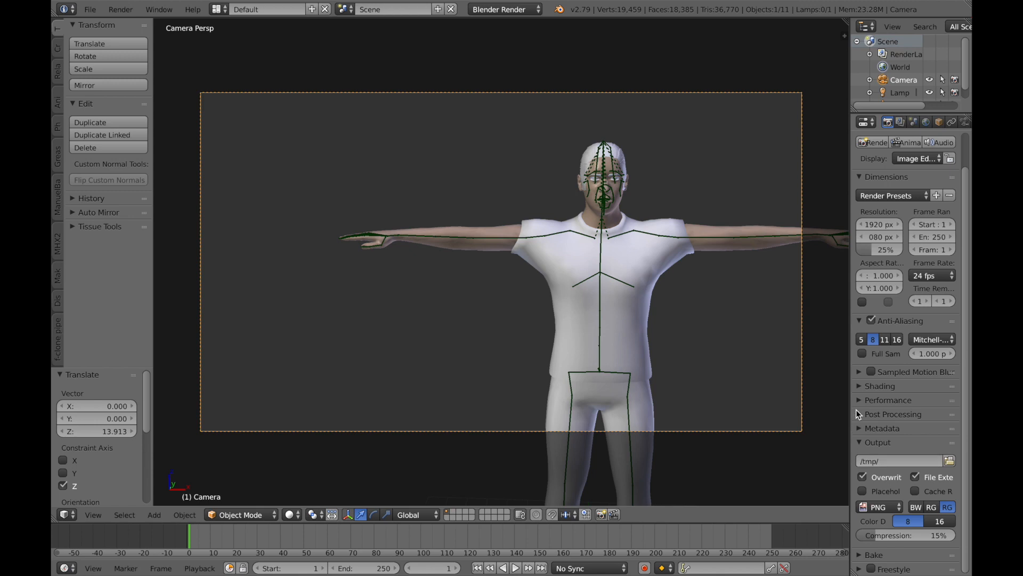
left_click(889, 400)
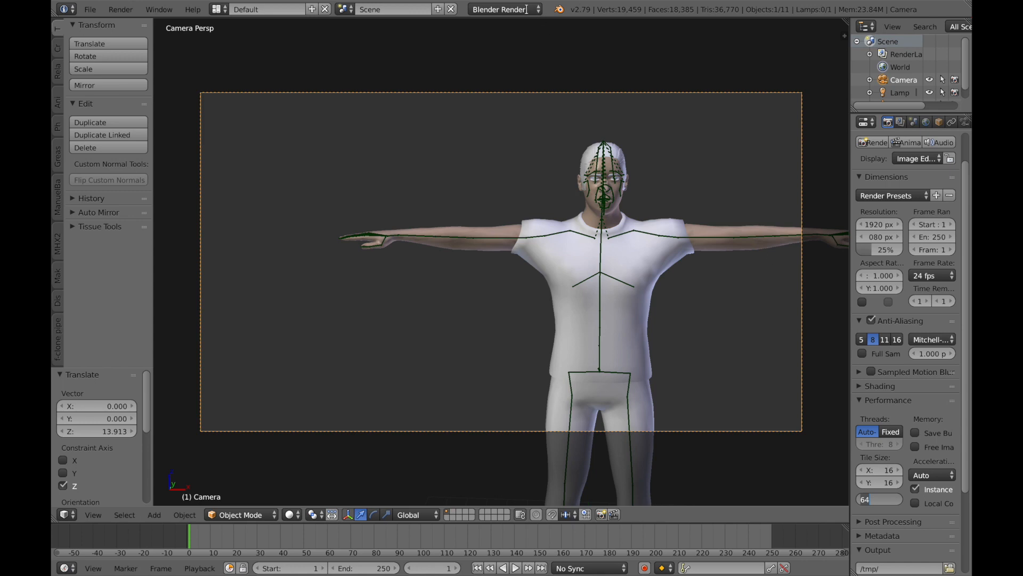
left_click(504, 10)
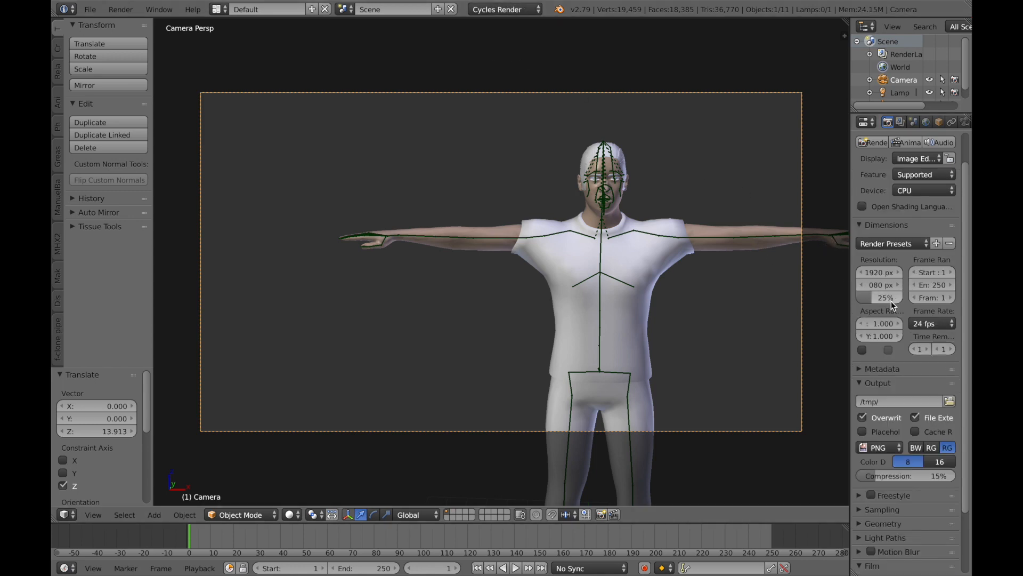
mouse_move(872, 143)
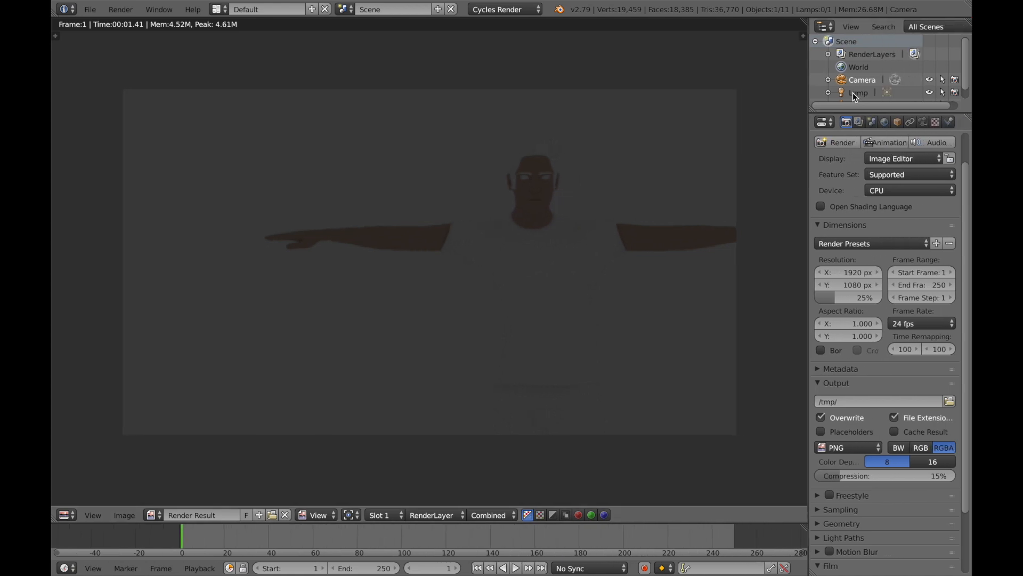
Change the lamp into a sun lamp with size 2.0.
left_click(923, 121)
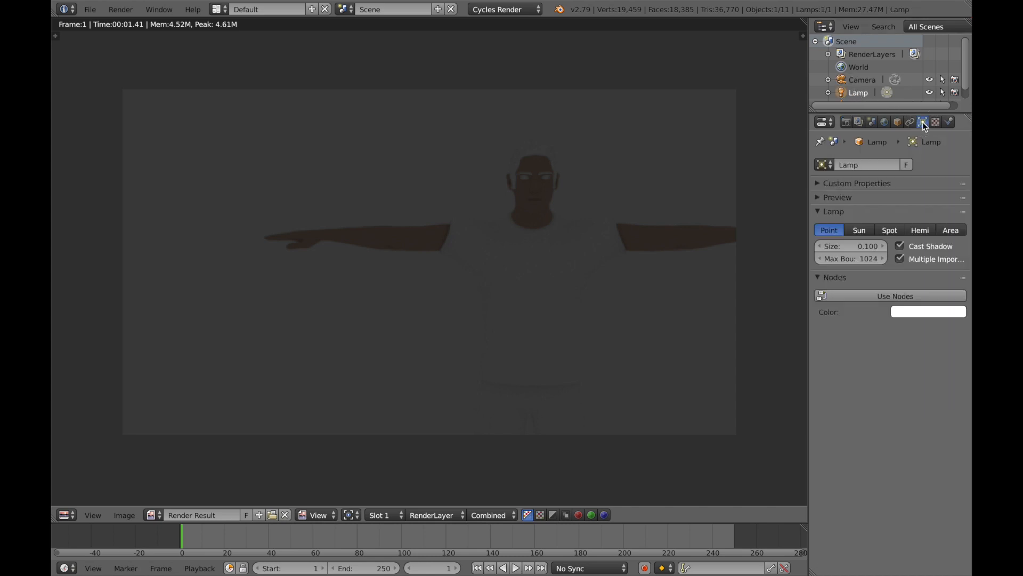
left_click(859, 229)
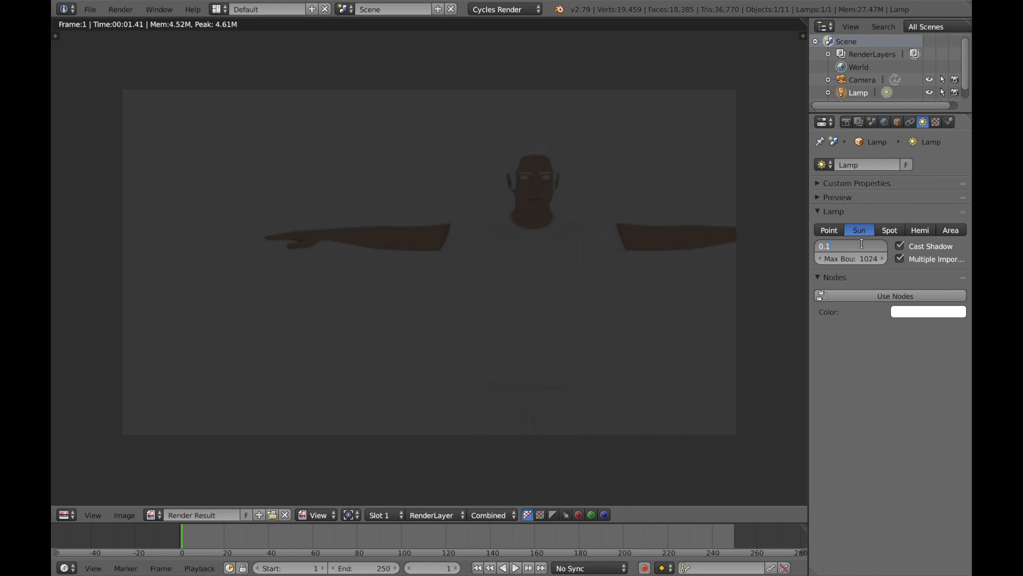
left_click(851, 246)
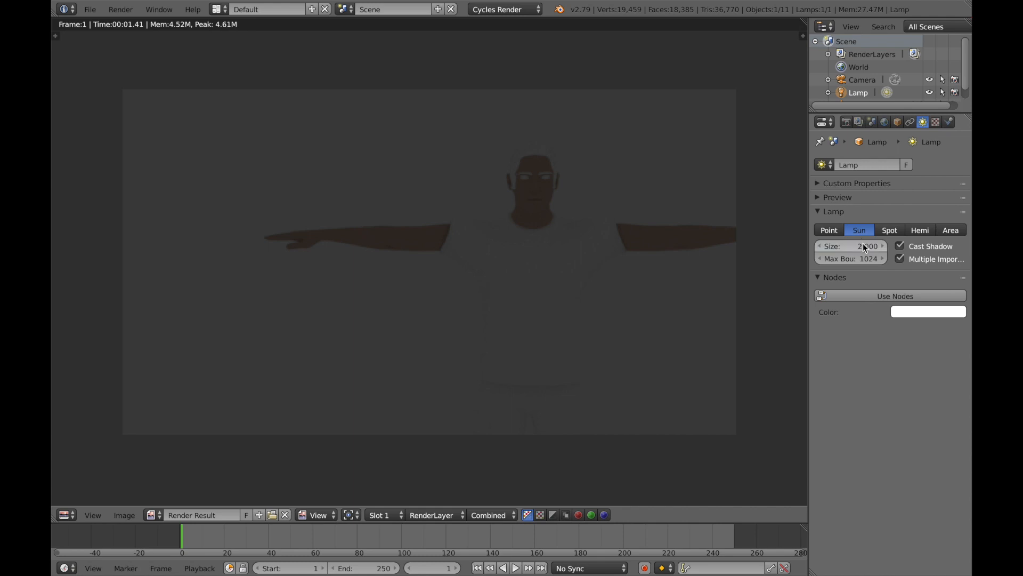
left_click(846, 122)
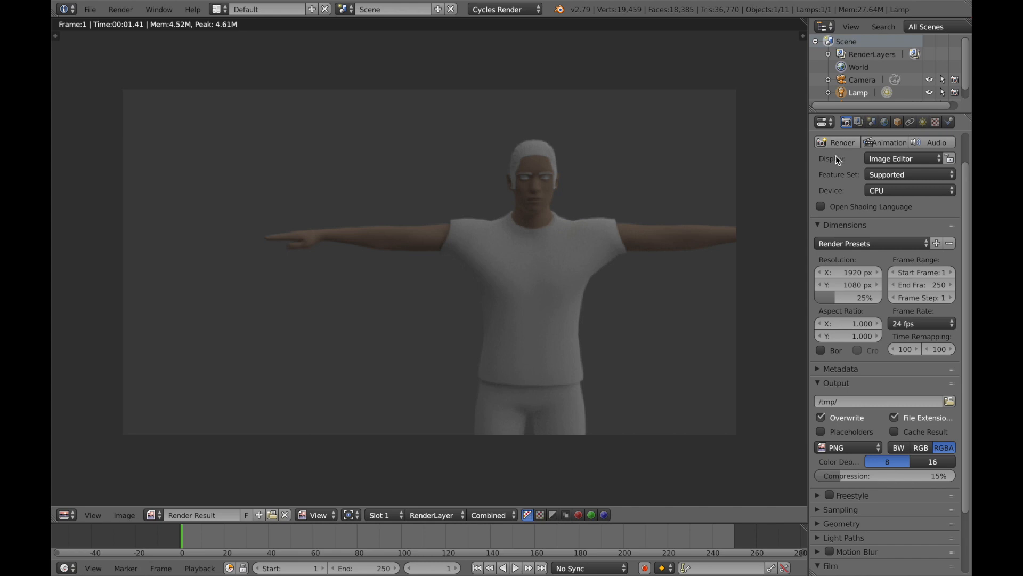
mouse_move(673, 285)
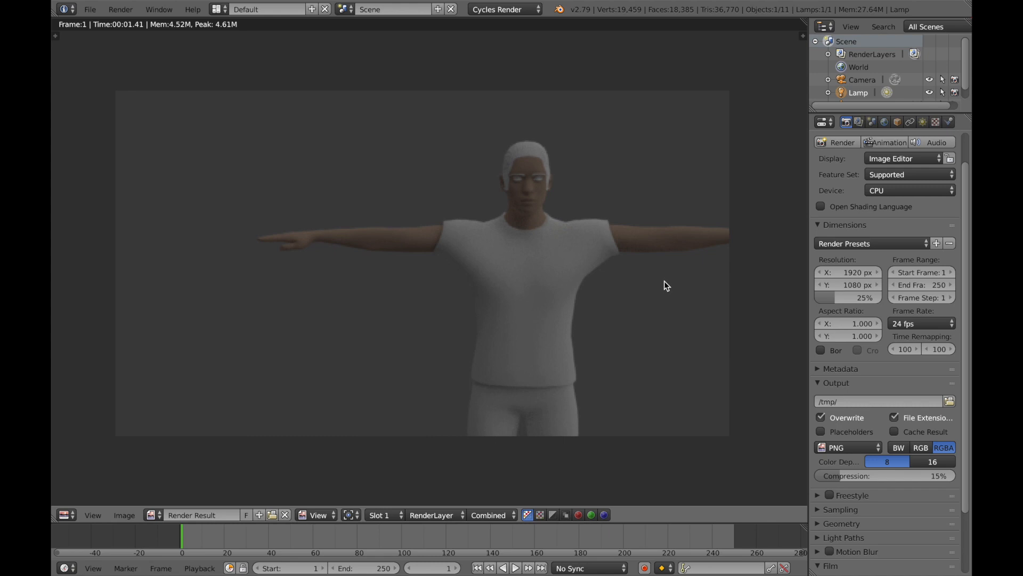
mouse_move(662, 292)
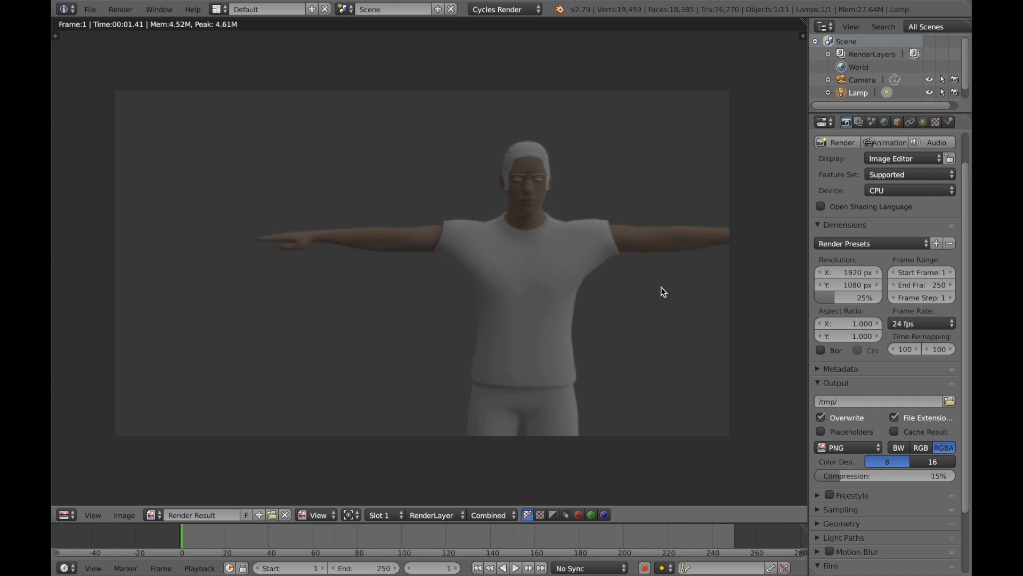
mouse_move(86, 506)
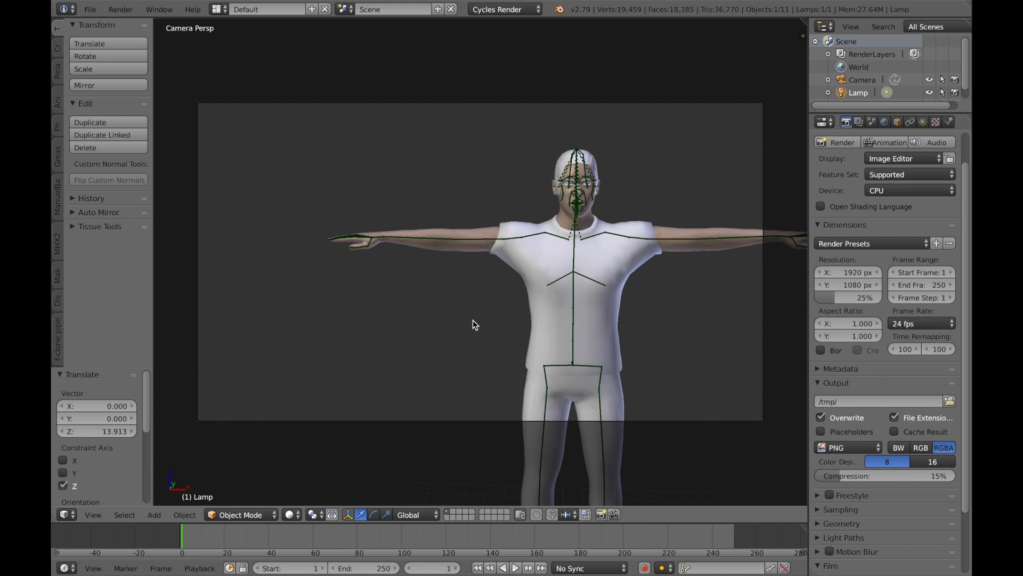
mouse_move(473, 420)
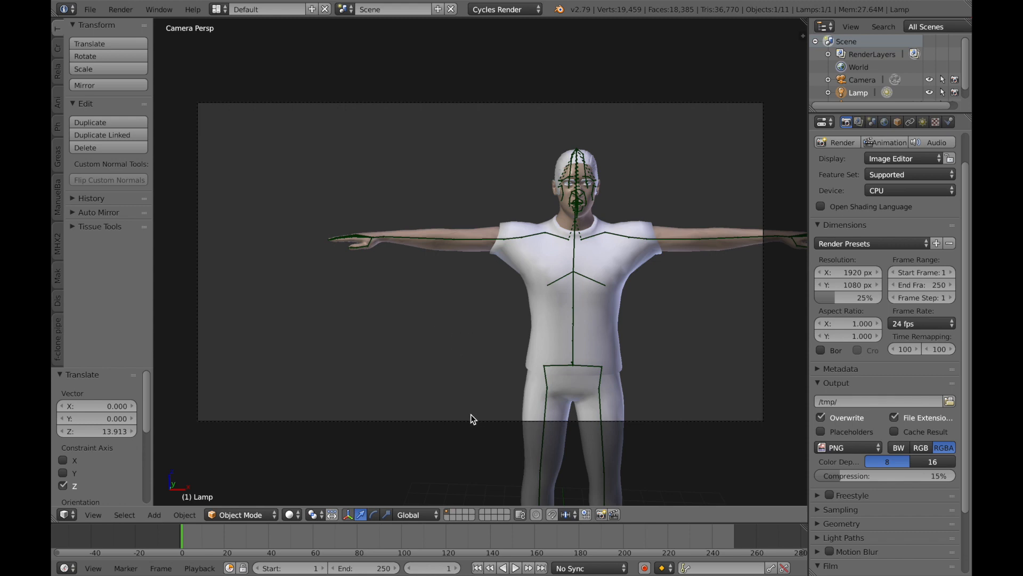
Close the render view and move the camera closer to the character's upper body.
left_click(861, 80)
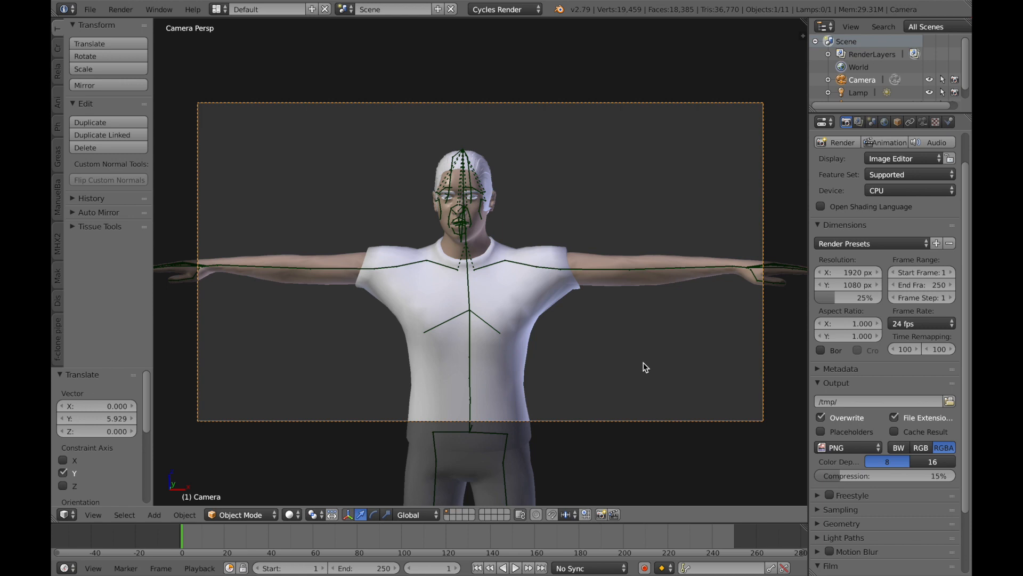
mouse_move(650, 366)
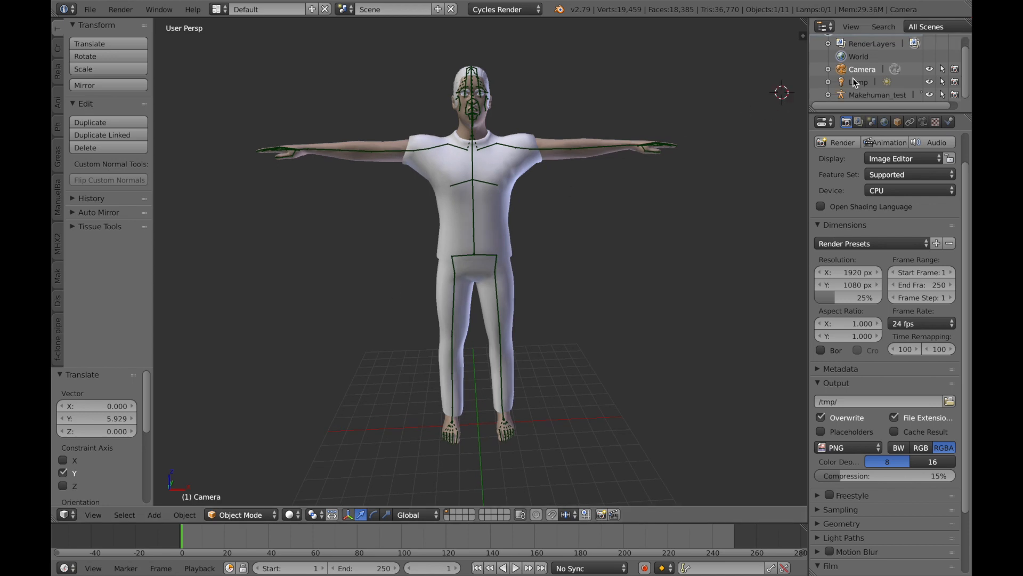
left_click(877, 94)
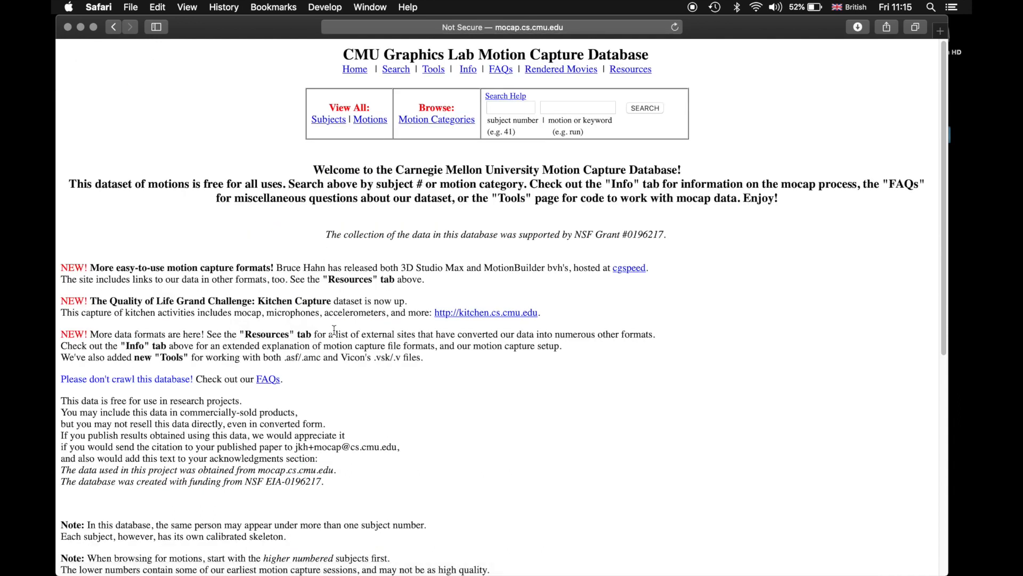
Open the cgspeed link from the first NEW item on mocap.cs.cmu.edu.
scroll("down", 3)
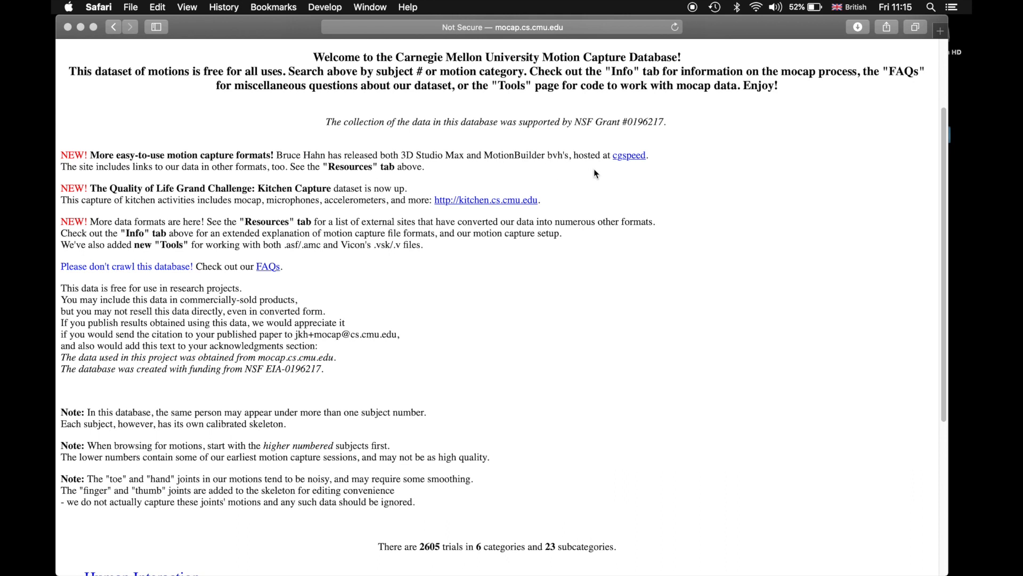
left_click(629, 155)
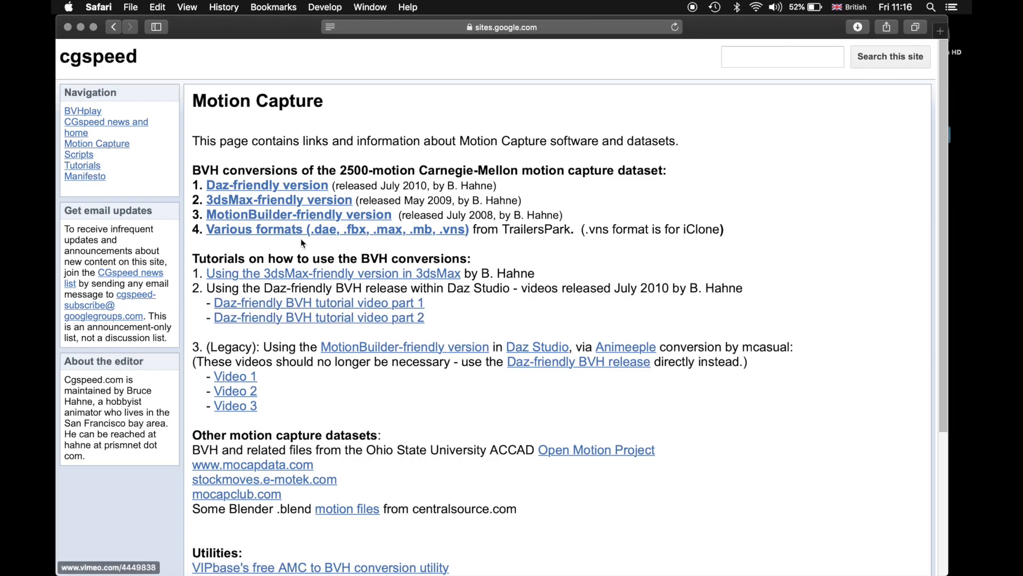
Download the Daz-friendly BVH zip for directories 01-09 from MediaFire, then return to the release page.
left_click(267, 185)
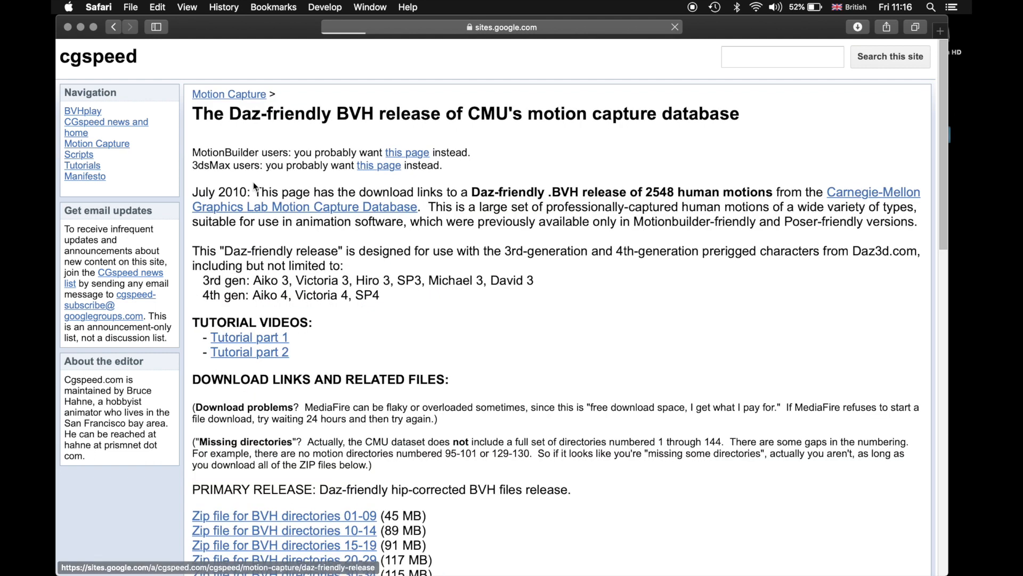
scroll("down", 3)
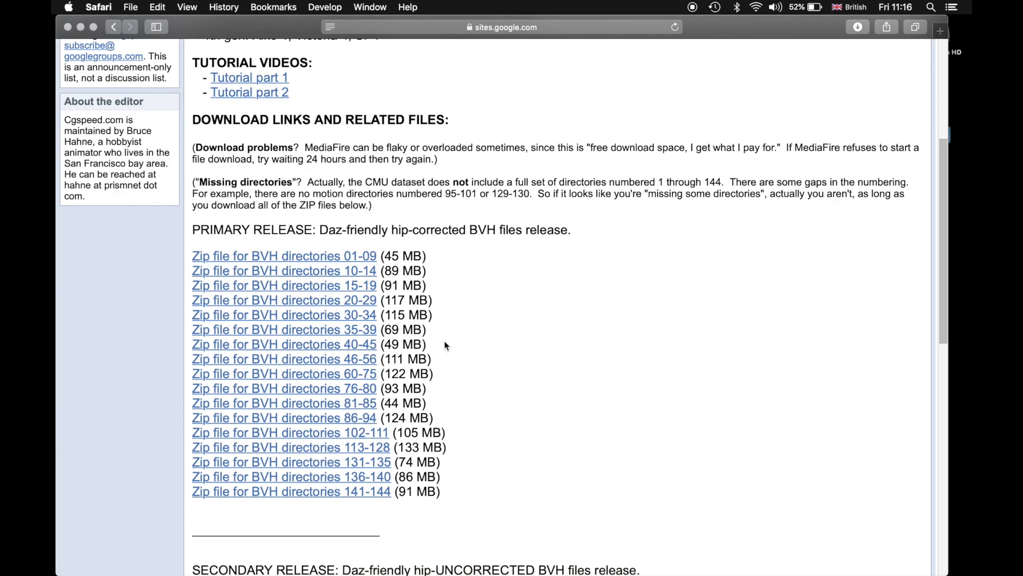
scroll("down", 3)
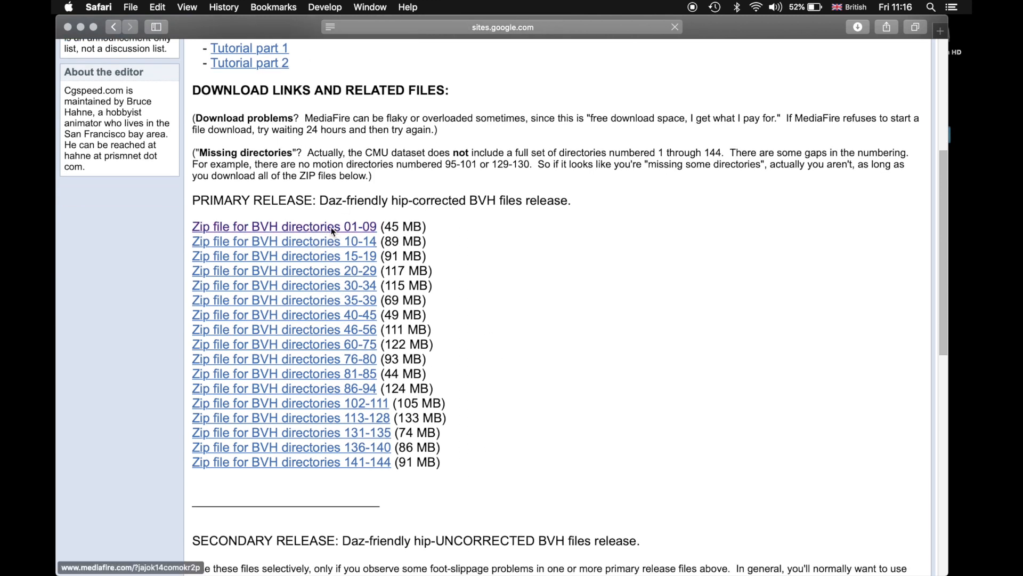
left_click(283, 226)
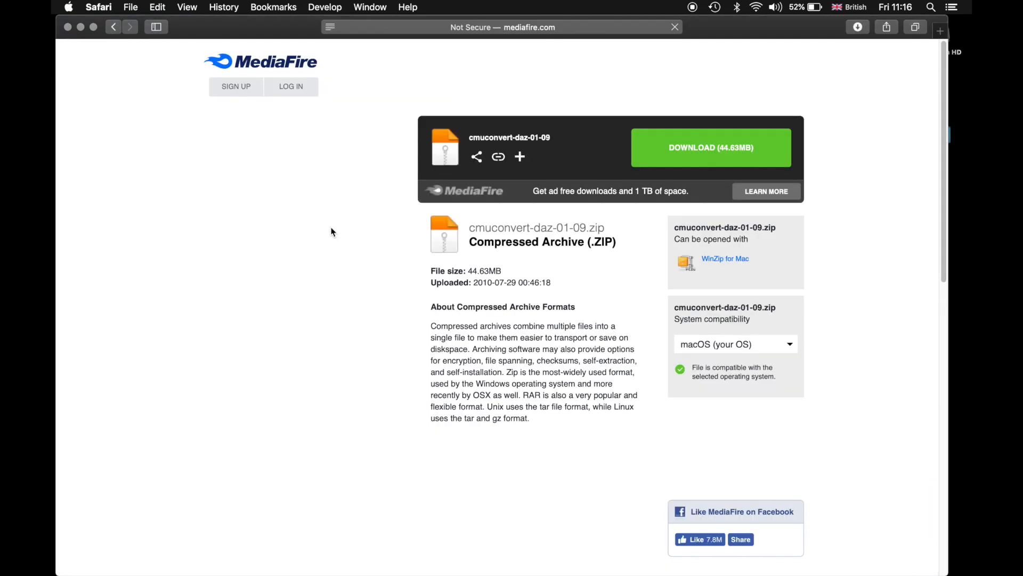
mouse_move(652, 195)
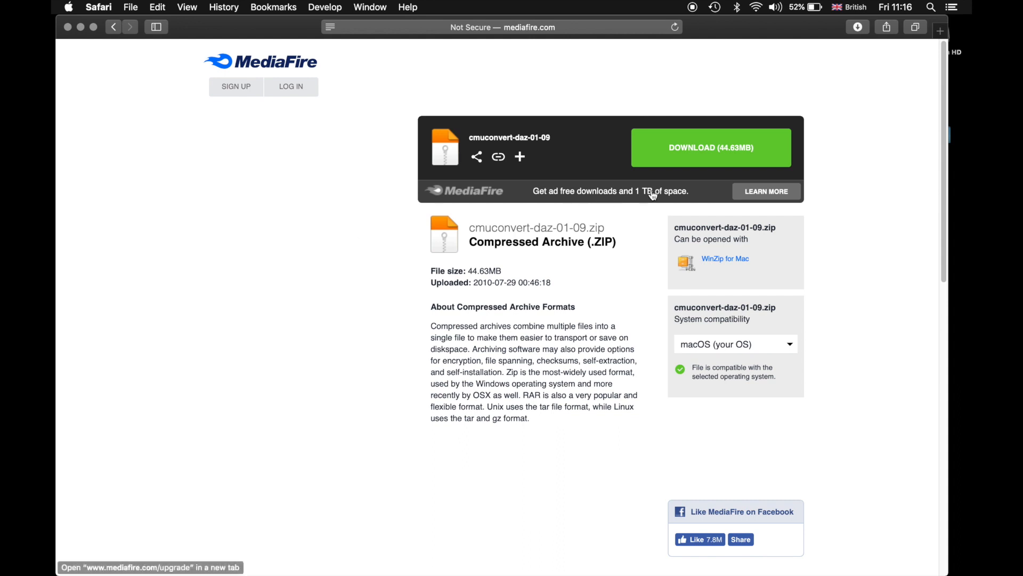
left_click(711, 148)
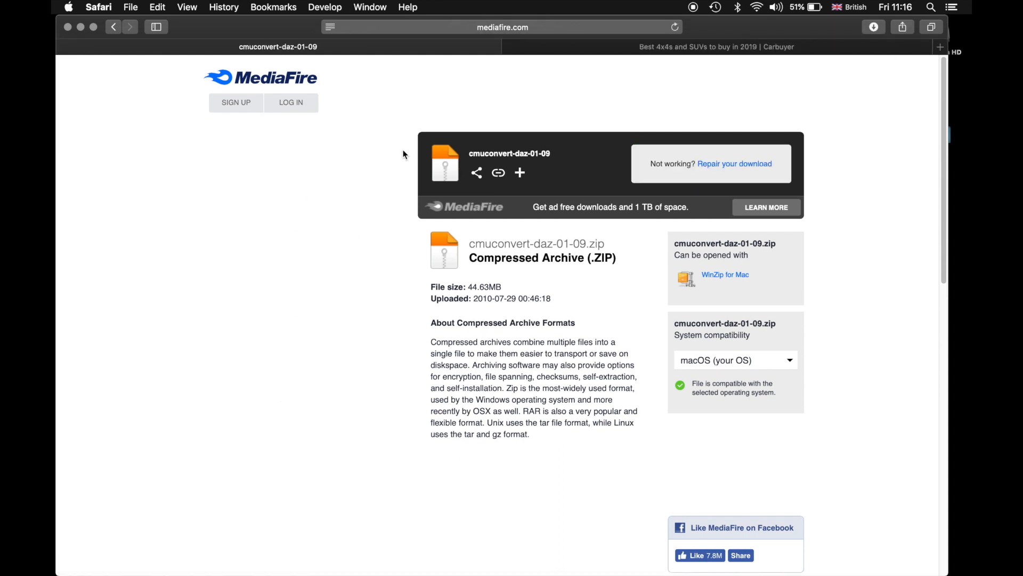
left_click(116, 28)
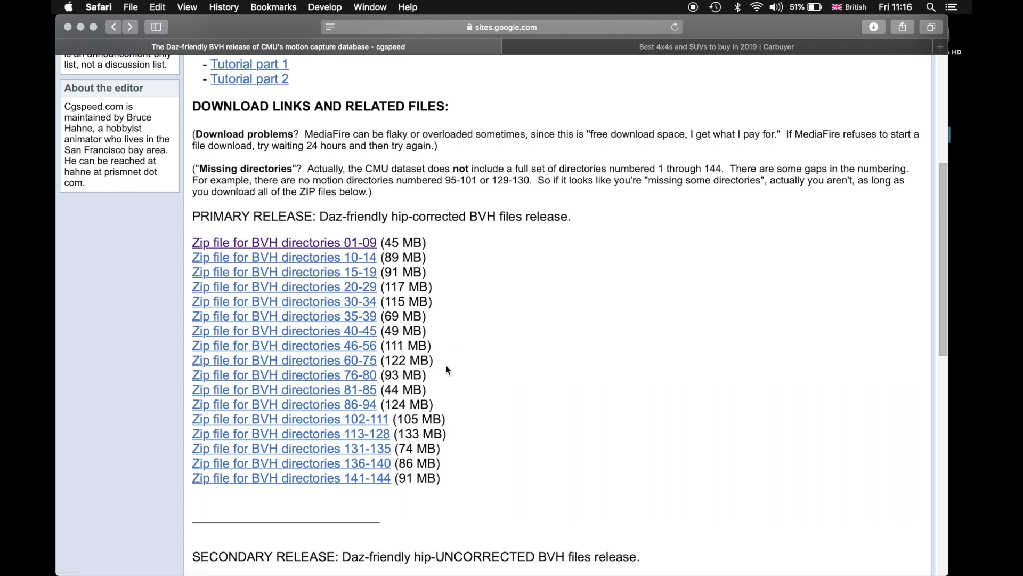
Scroll the cgspeed motions list to Subject #2 and its 02_01 walk entry.
scroll("down", 3)
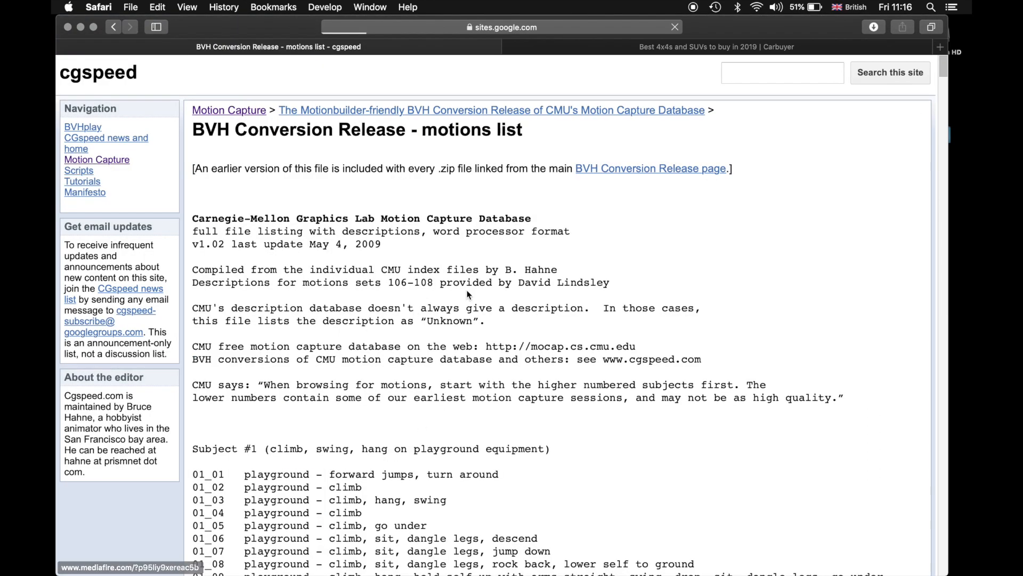
scroll("down", 3)
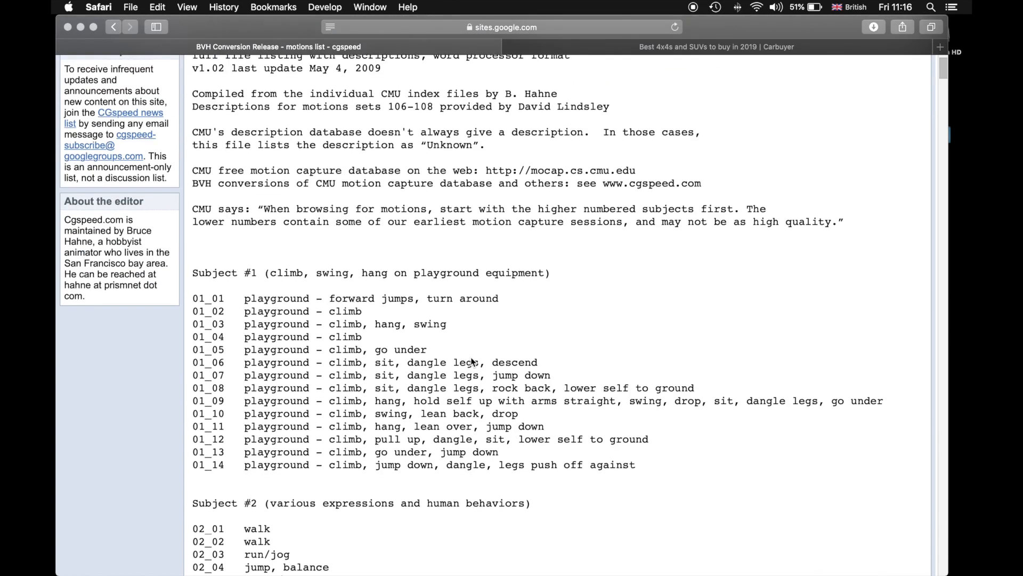
scroll("down", 3)
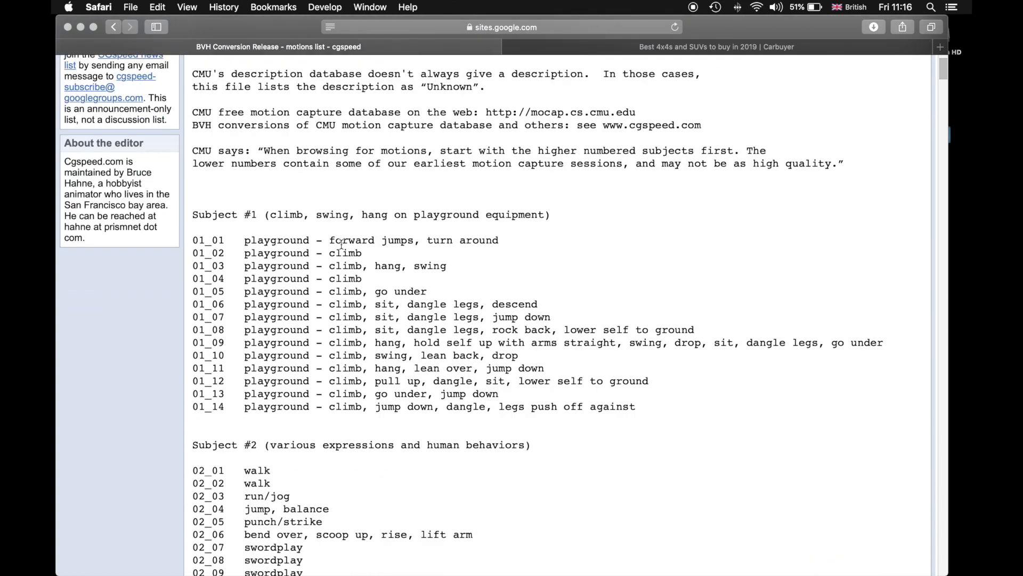
mouse_move(393, 244)
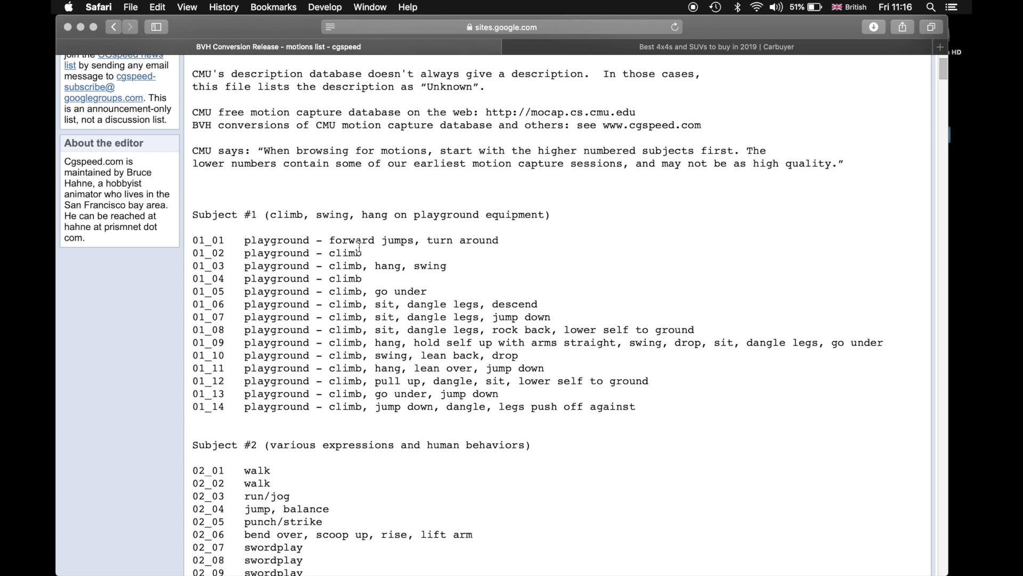
scroll("down", 3)
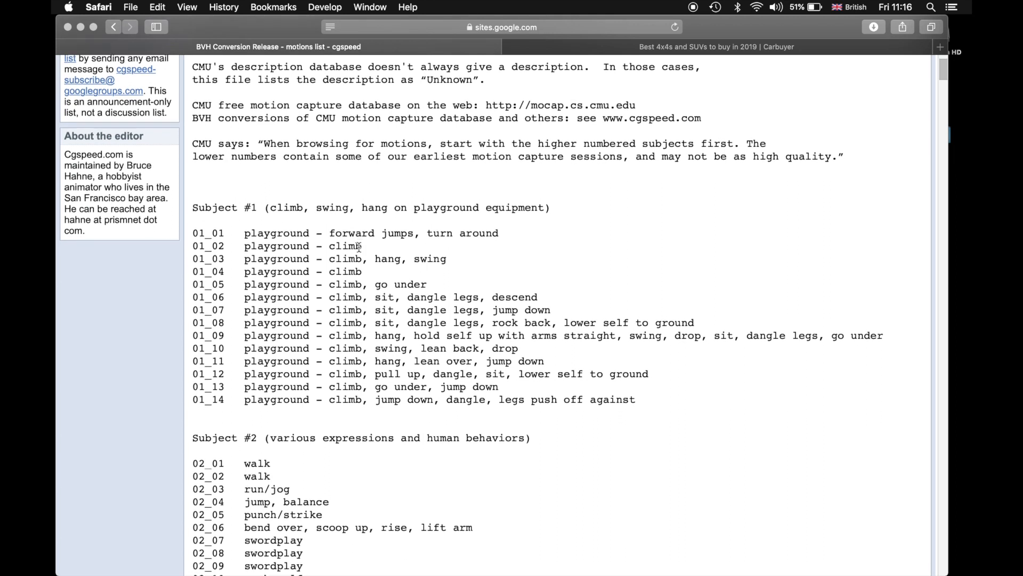
scroll("down", 3)
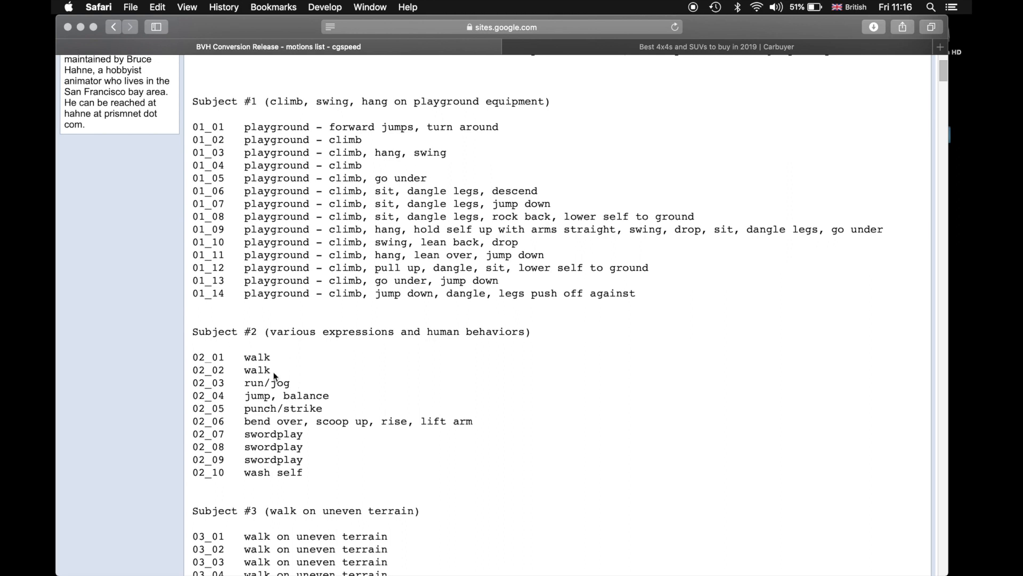
mouse_move(281, 368)
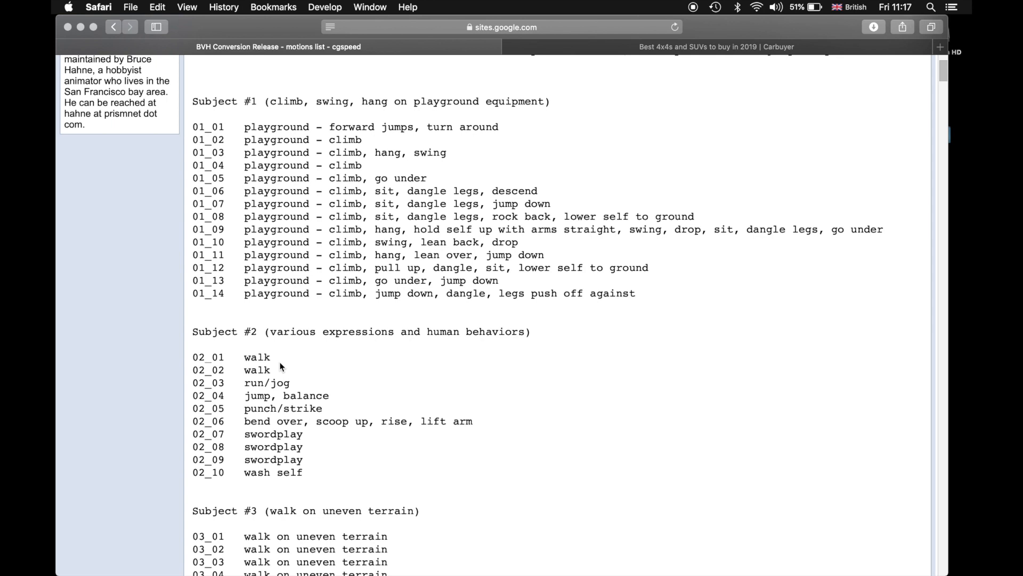
scroll("up", 3)
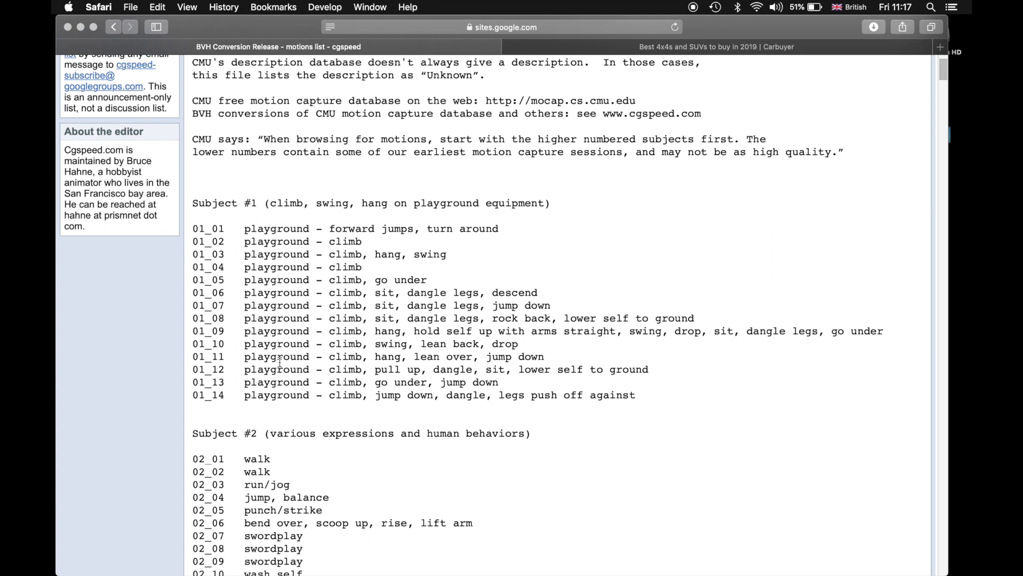
scroll("down", 3)
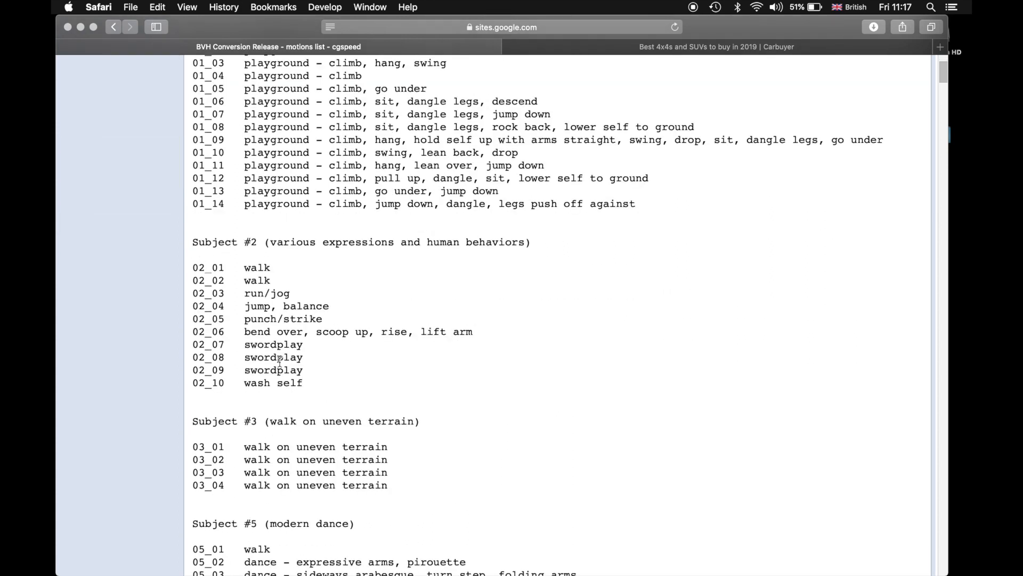
scroll("up", 3)
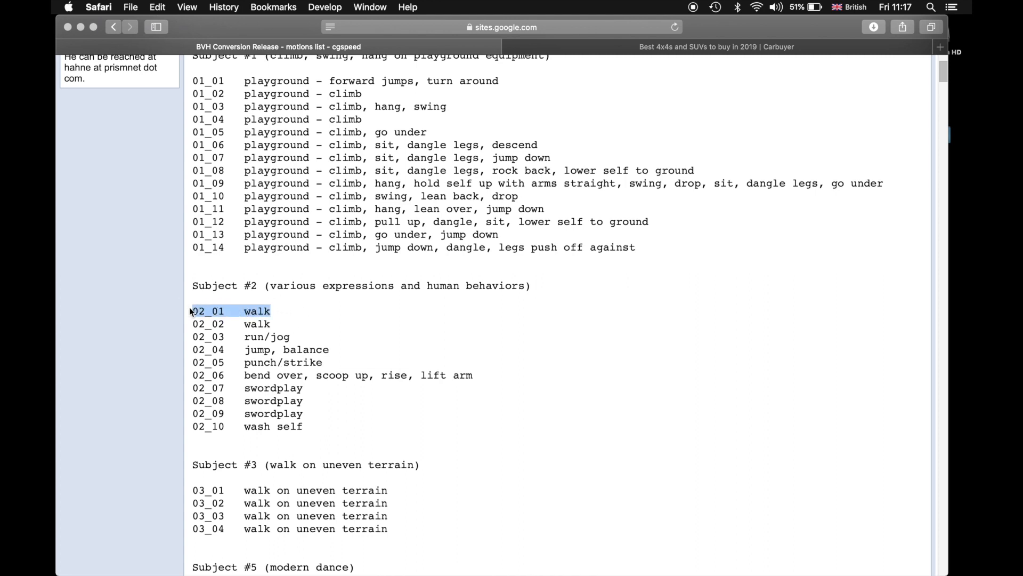
mouse_move(292, 329)
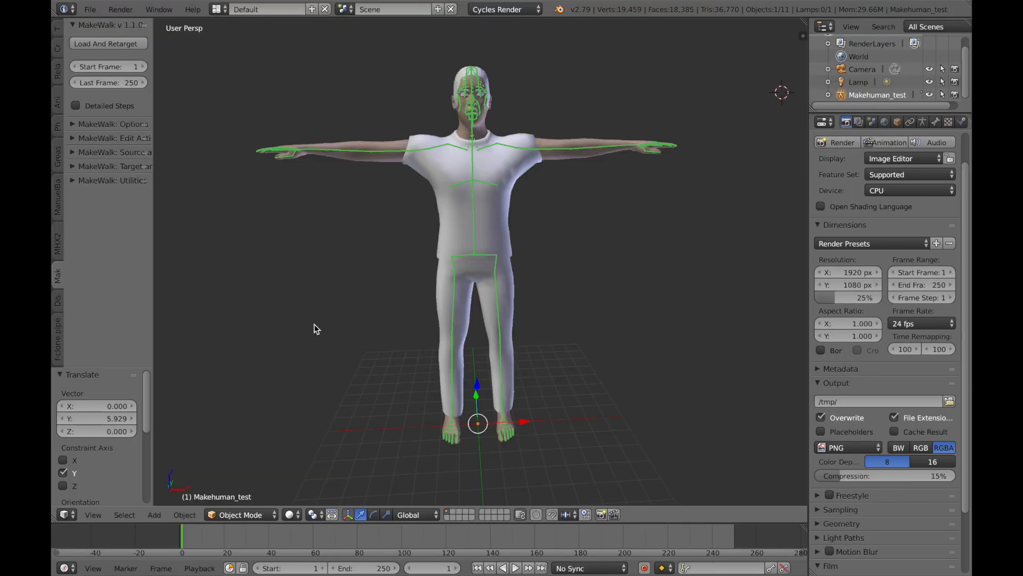
mouse_move(108, 44)
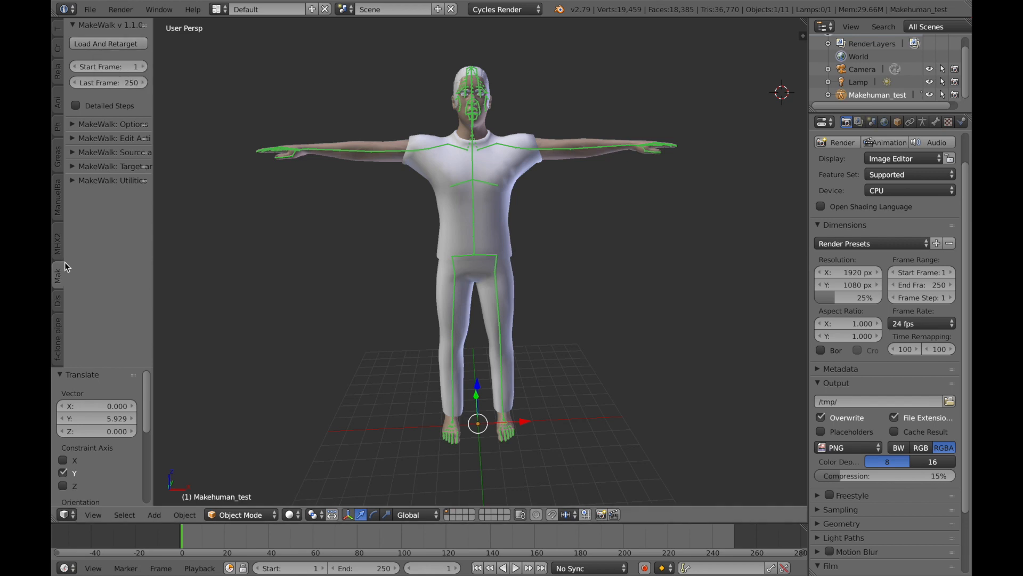
mouse_move(89, 9)
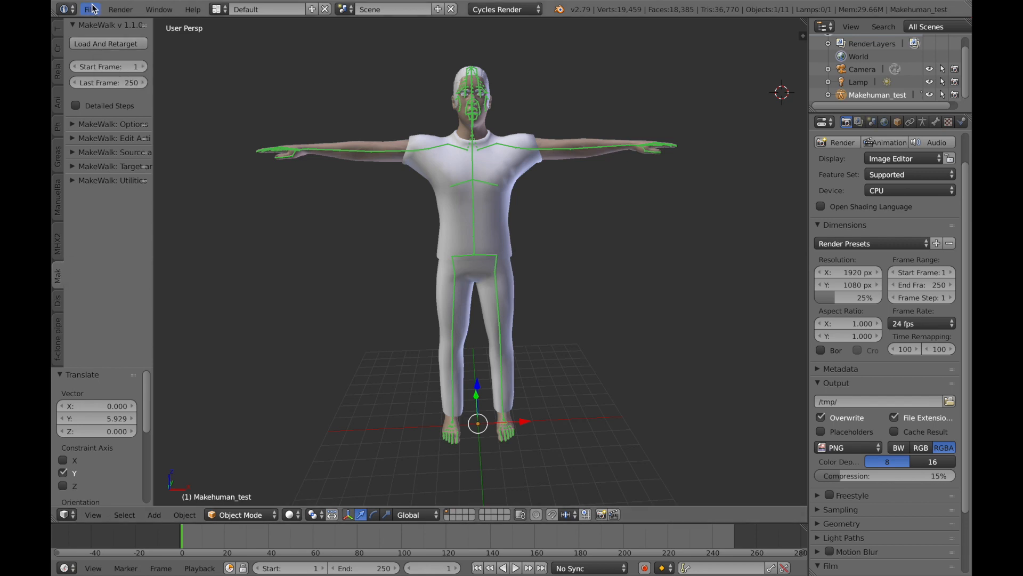
left_click(85, 9)
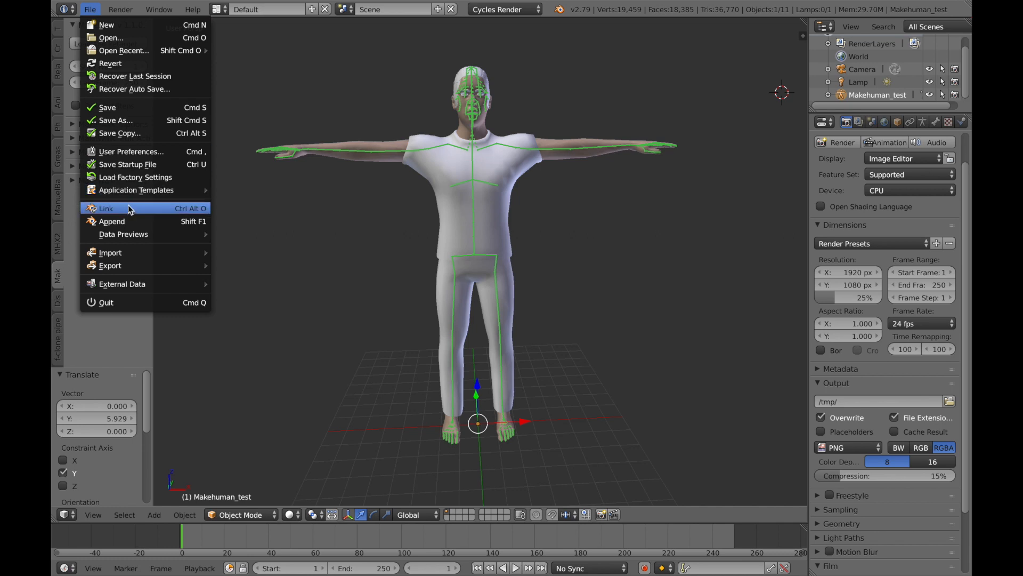
left_click(127, 151)
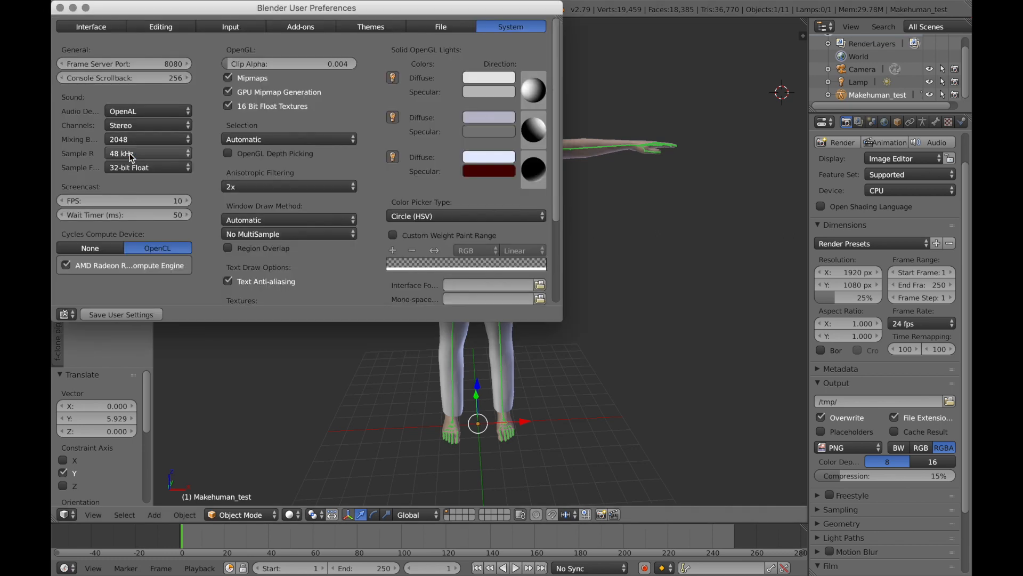
mouse_move(291, 33)
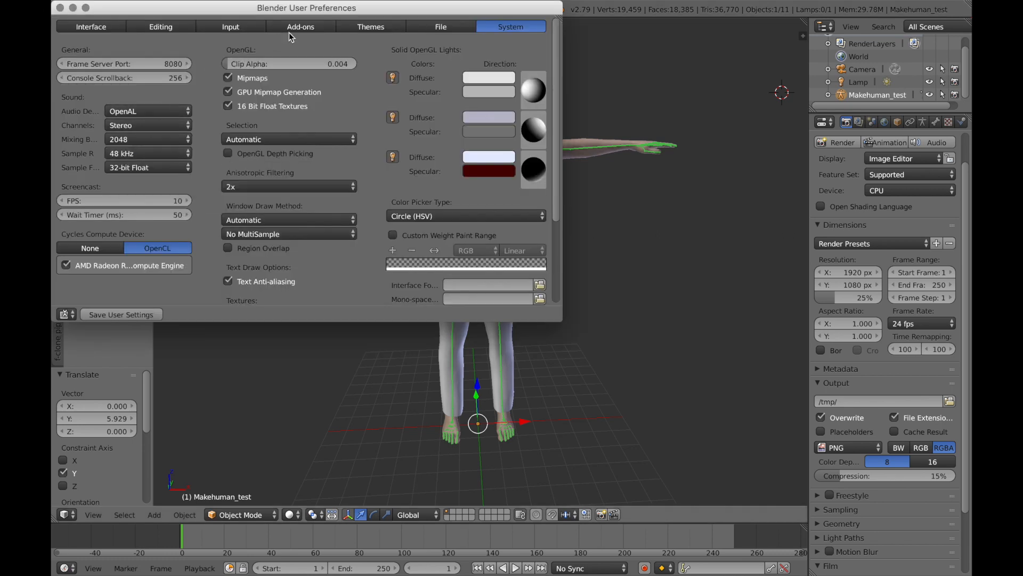
left_click(300, 26)
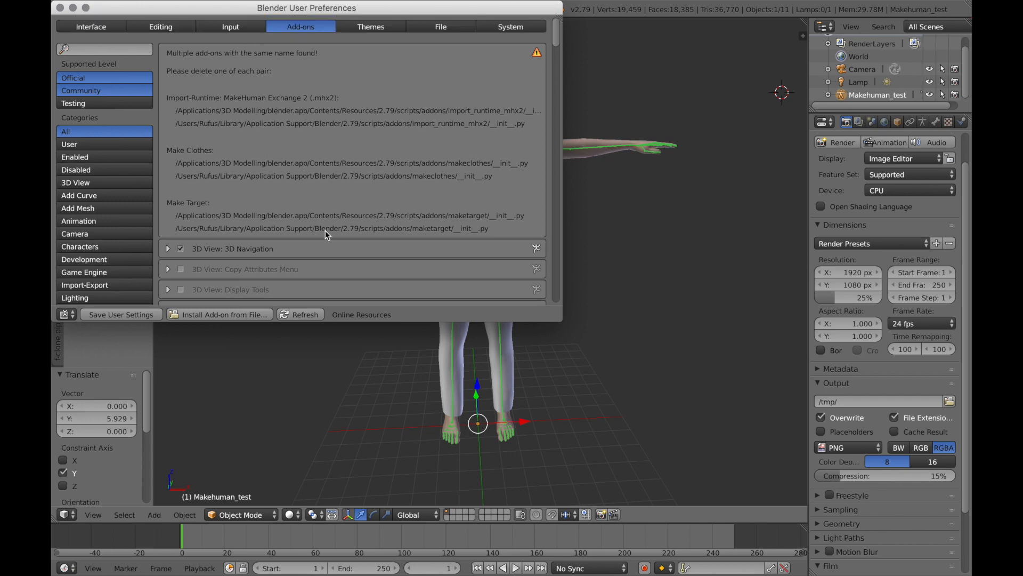
scroll("down", 3)
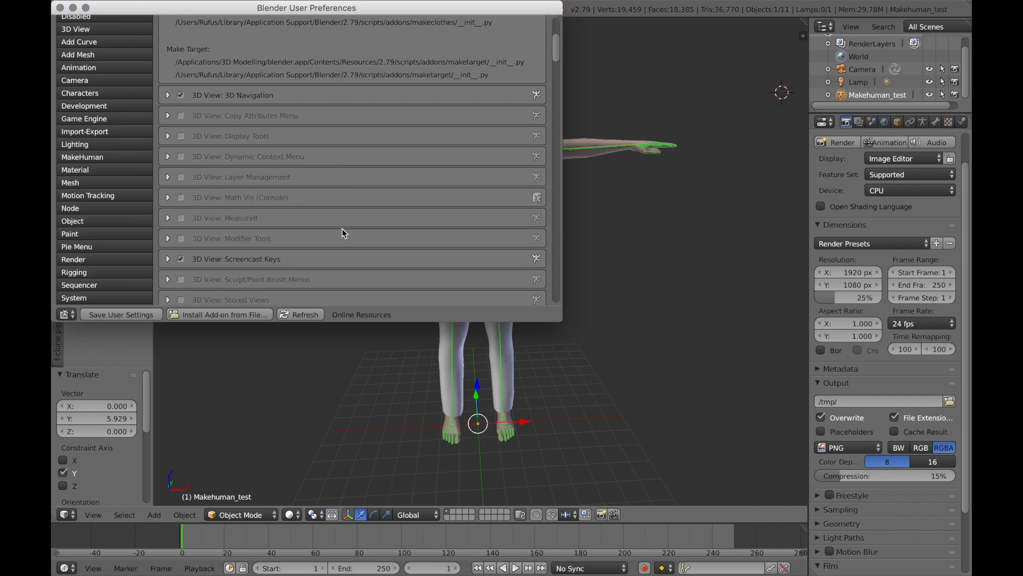
scroll("down", 3)
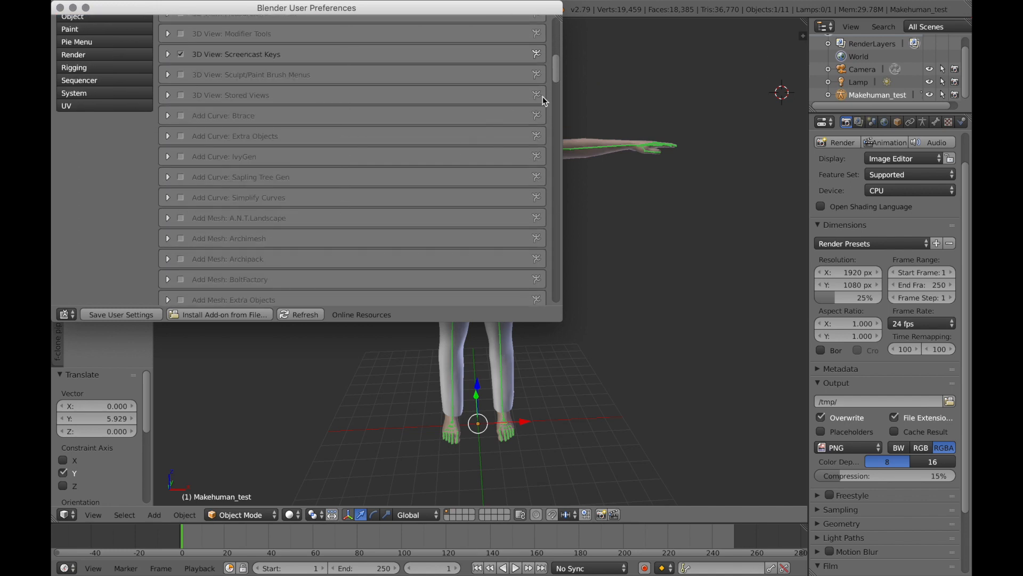
scroll("down", 3)
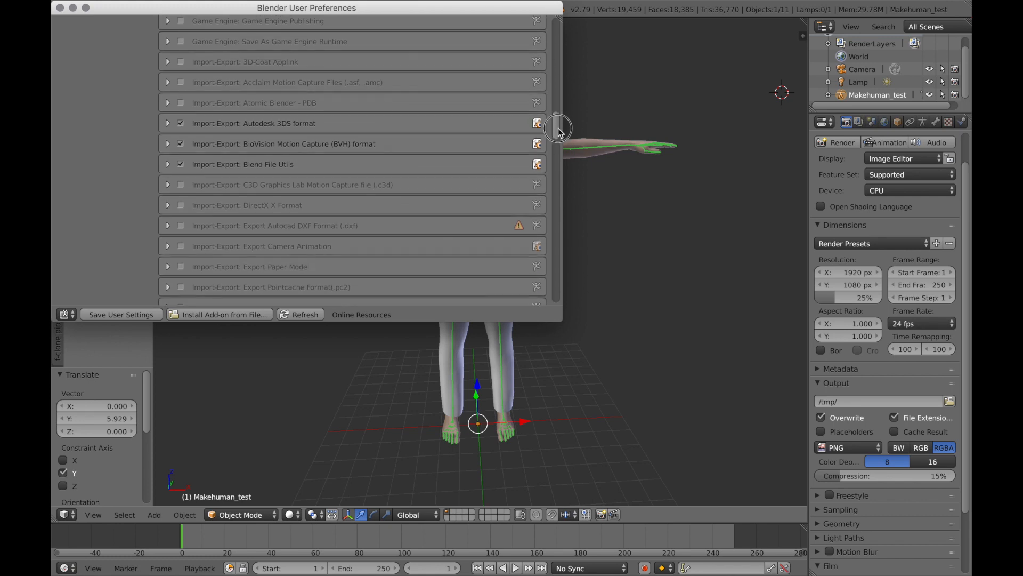
scroll("down", 3)
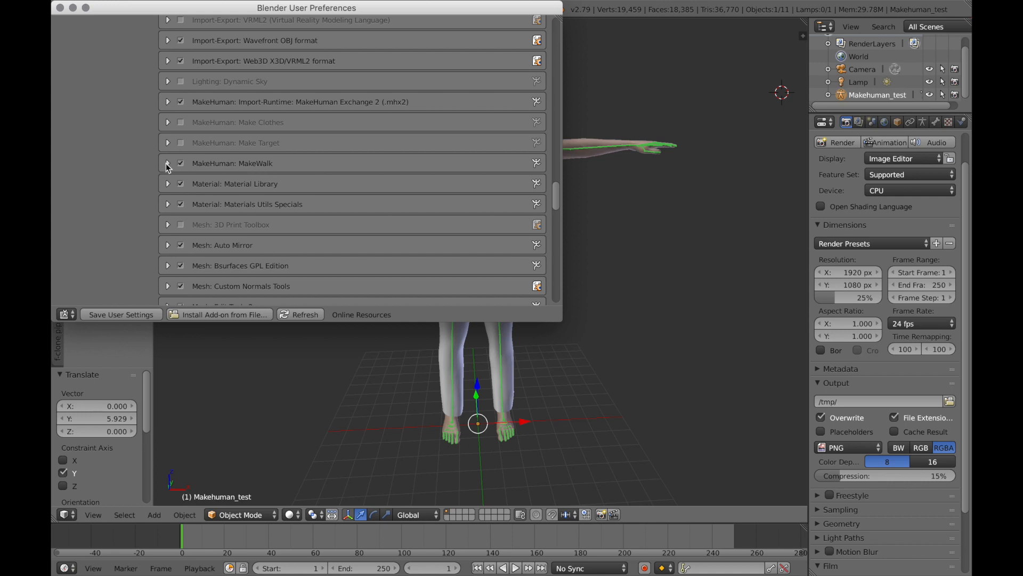
left_click(167, 163)
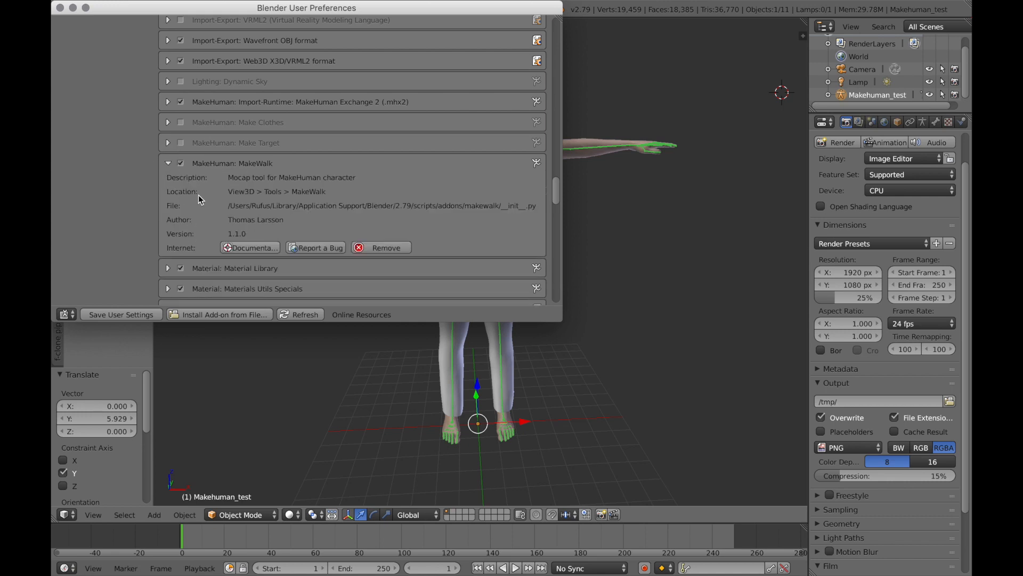
mouse_move(293, 199)
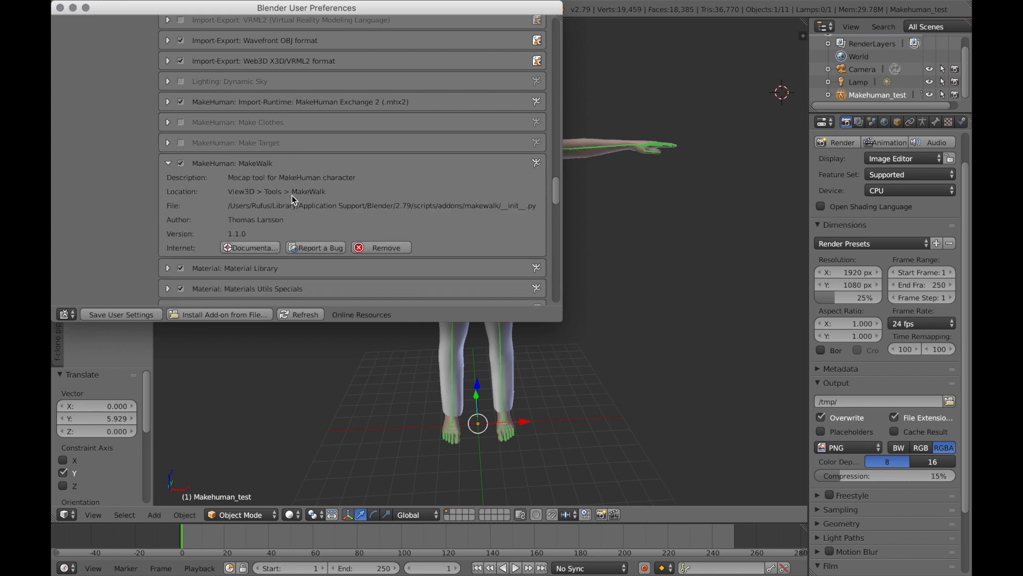
mouse_move(437, 141)
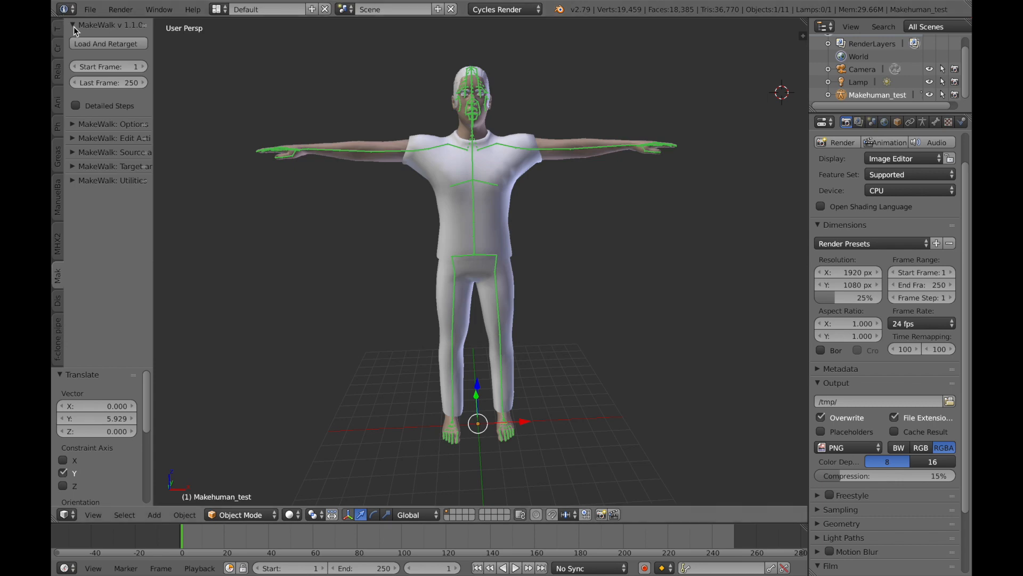
mouse_move(102, 47)
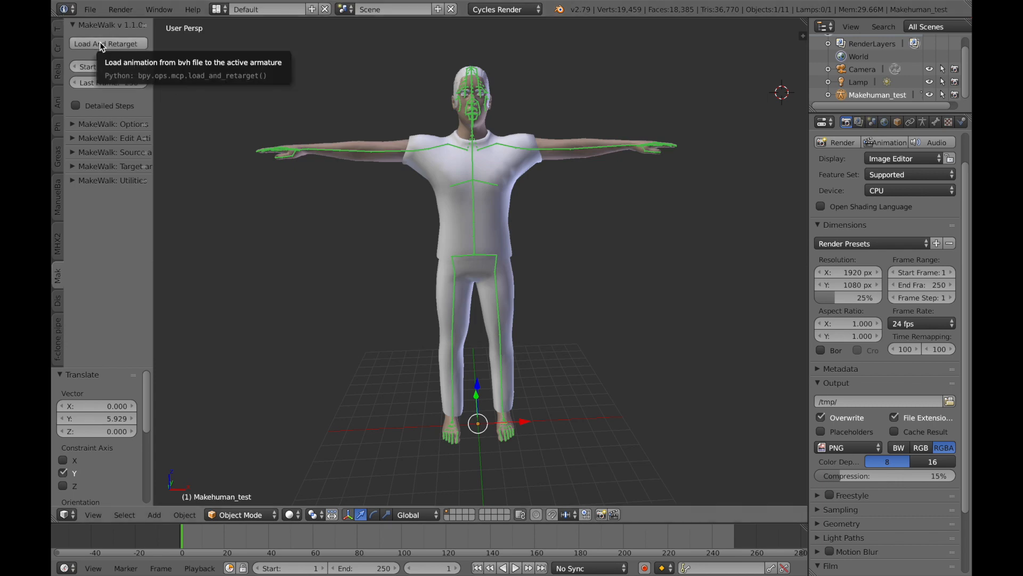
Load and retarget 02_01.bvh from Carnegie Mellon Collection/cmuconvert-daz-01-09 onto the rig.
left_click(107, 44)
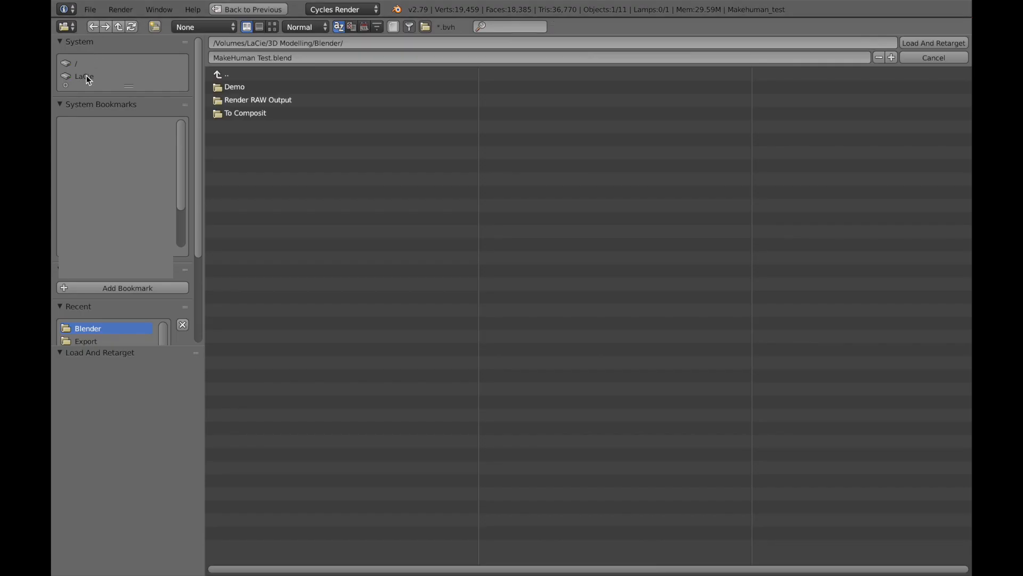
left_click(226, 74)
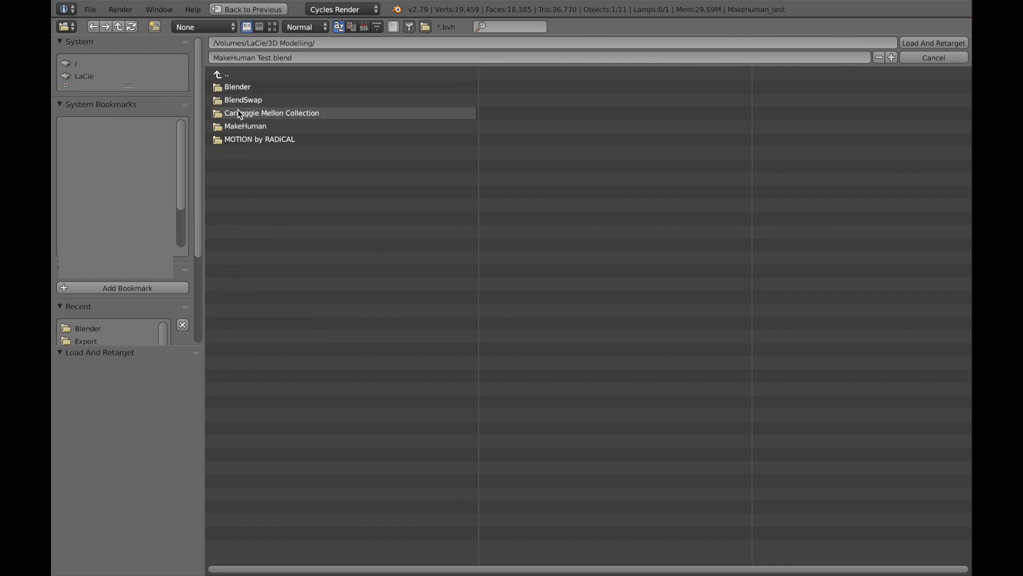
double_click(271, 113)
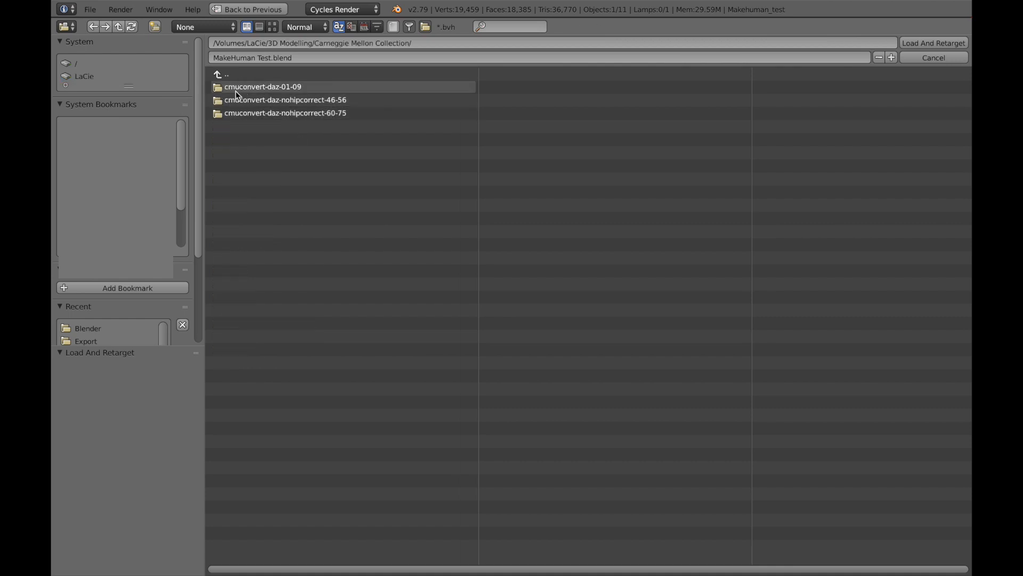
double_click(264, 86)
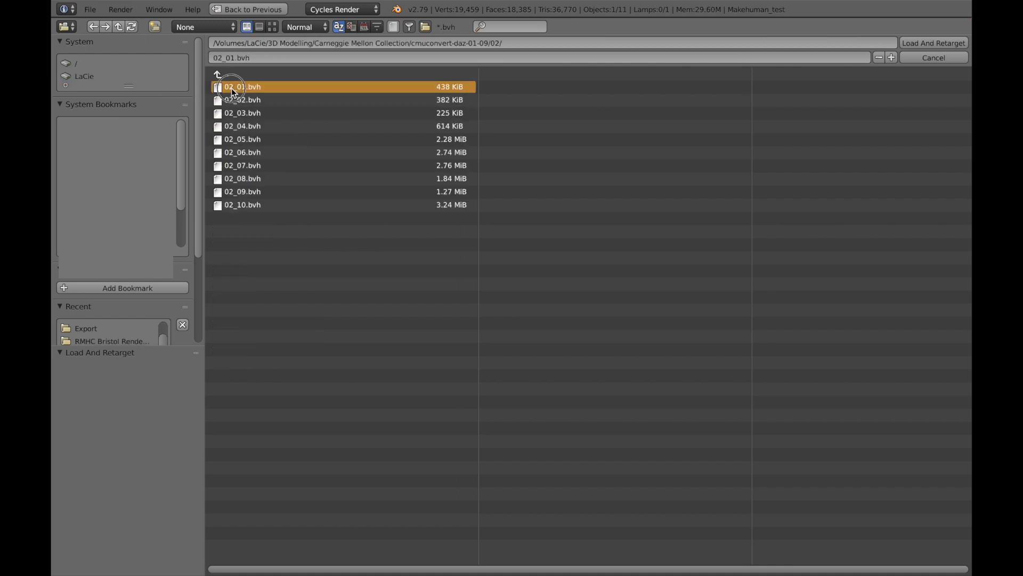
left_click(938, 44)
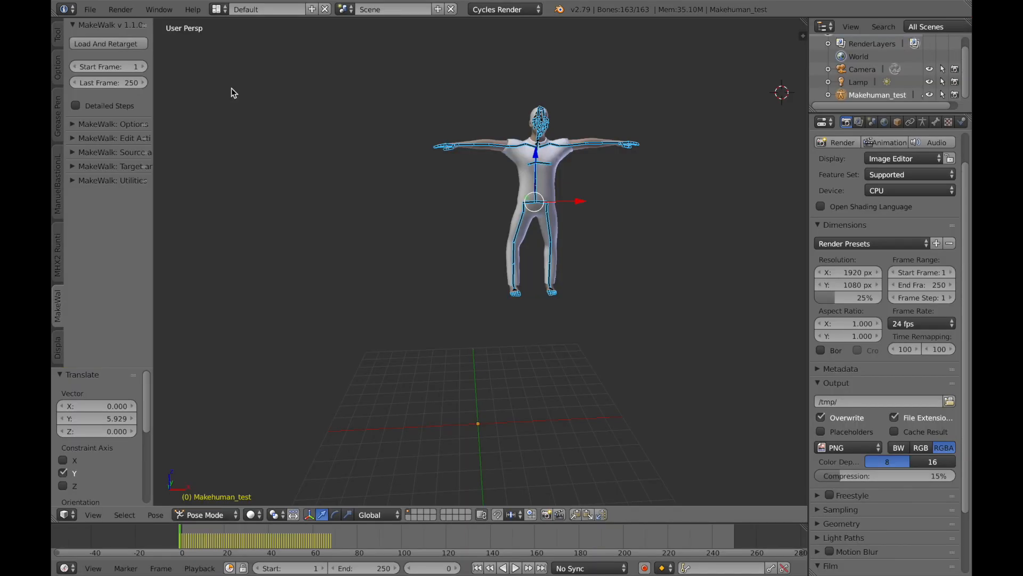
mouse_move(596, 241)
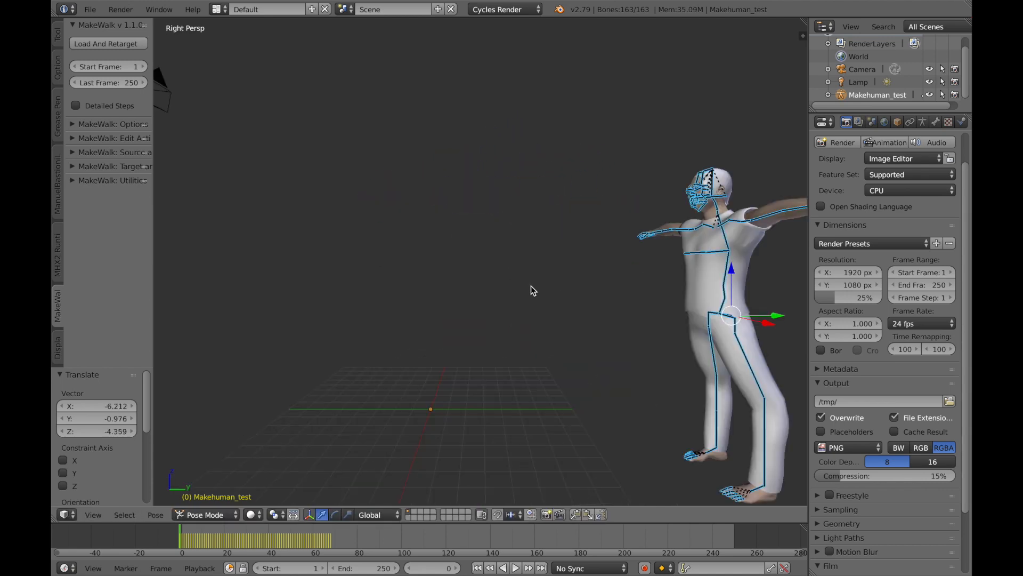
Toggle the viewport between perspective and orthographic with Numpad 5.
key("KP_5")
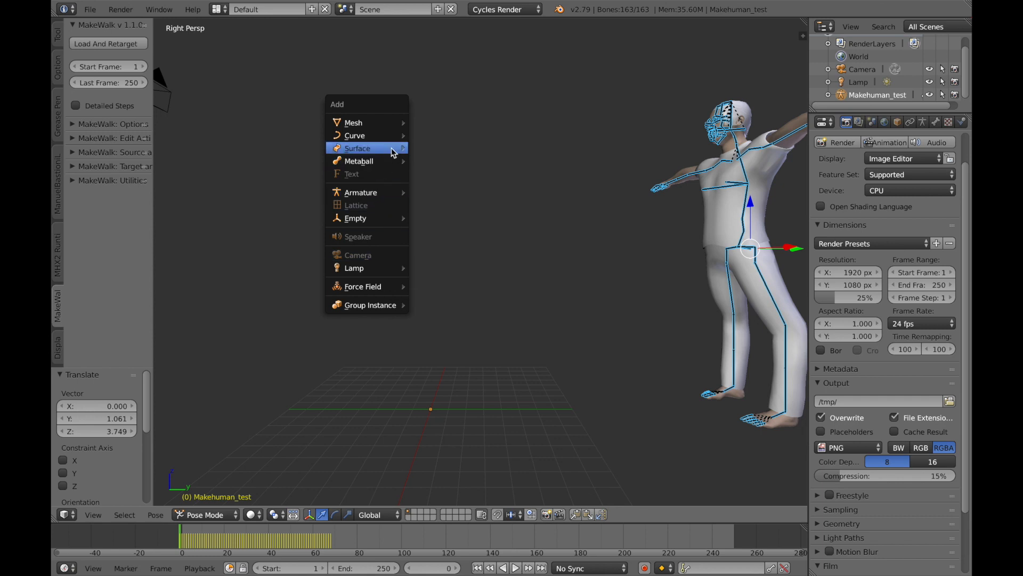
mouse_move(353, 122)
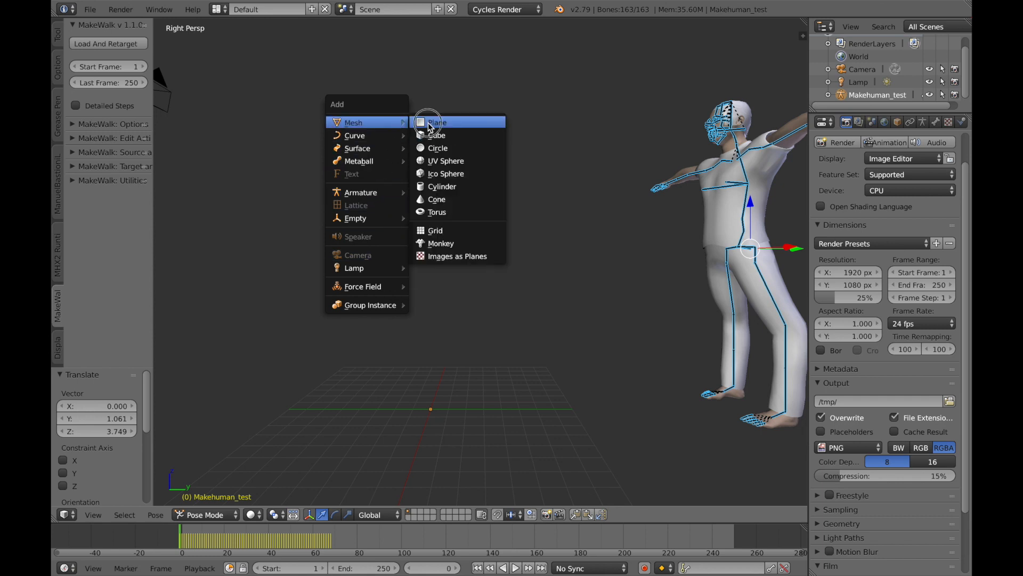
Add a plane under the character's feet and switch to camera view.
left_click(437, 122)
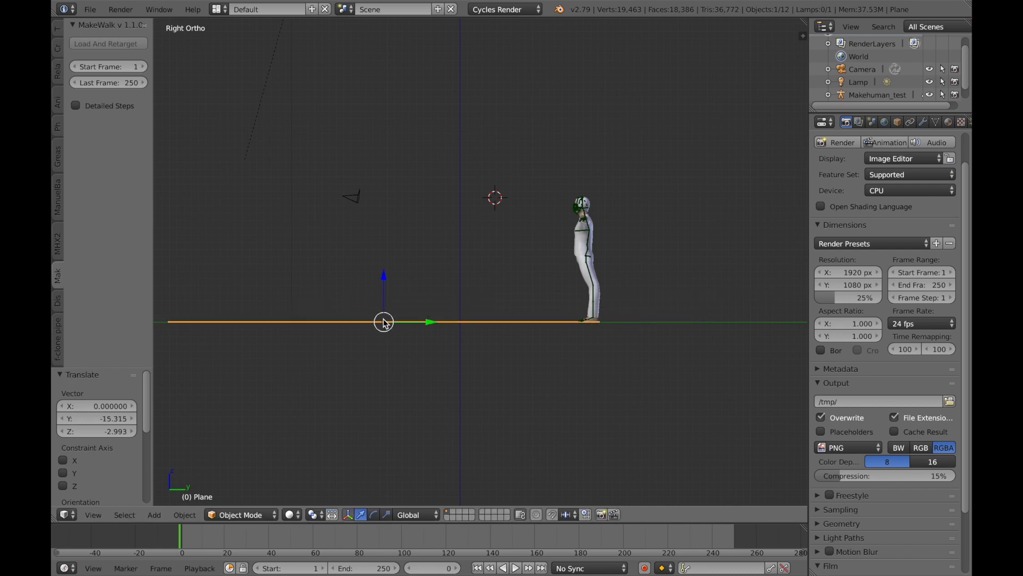
mouse_move(426, 249)
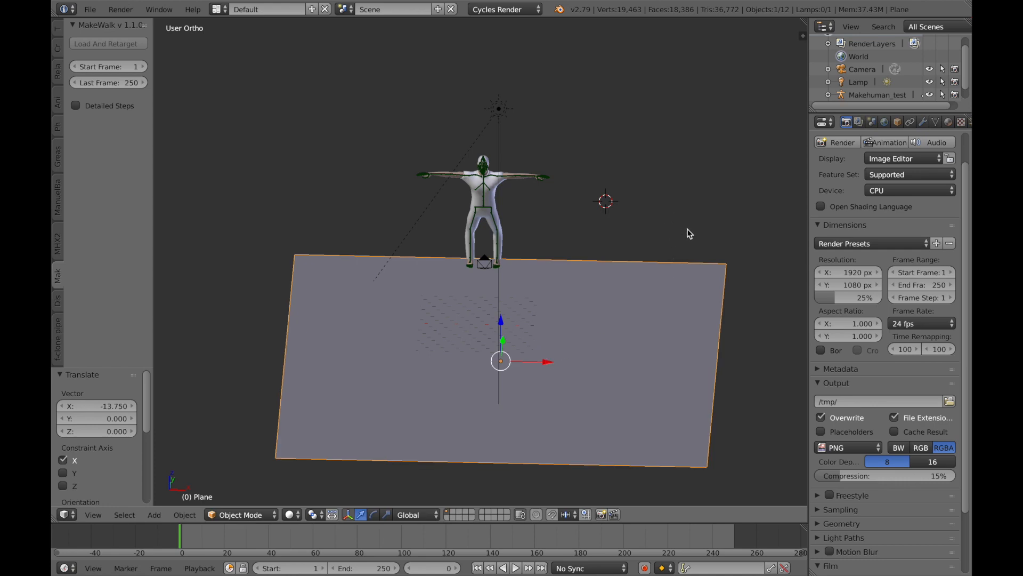
key("KP_0")
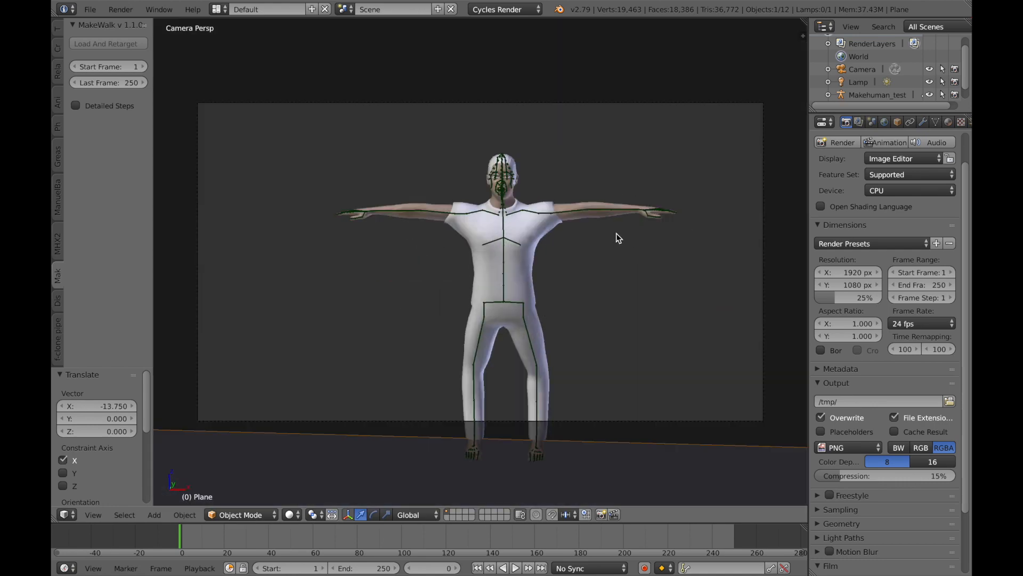
Play the walk animation from the timeline, reaching frame 61.
left_click(515, 567)
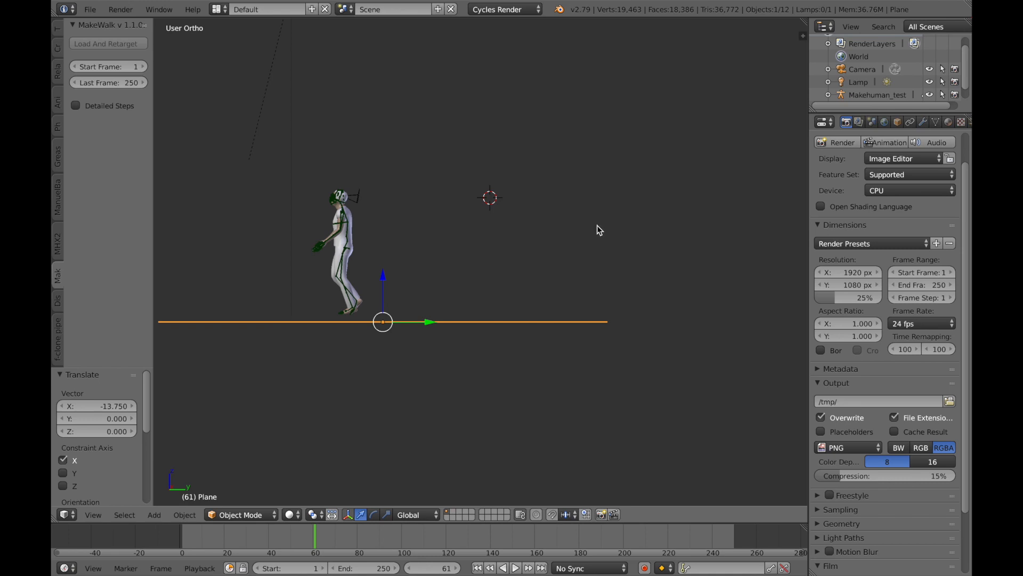
mouse_move(335, 267)
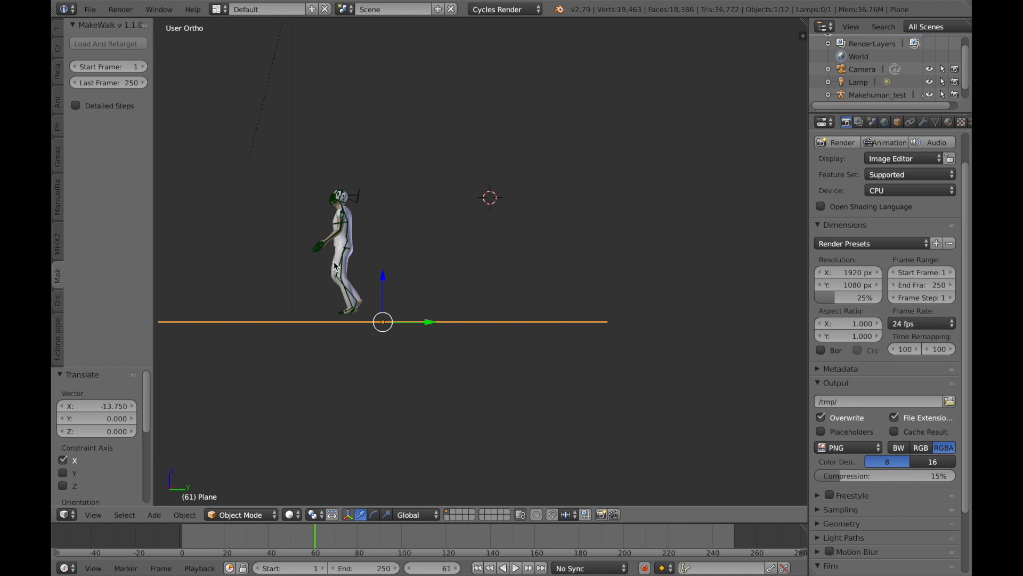